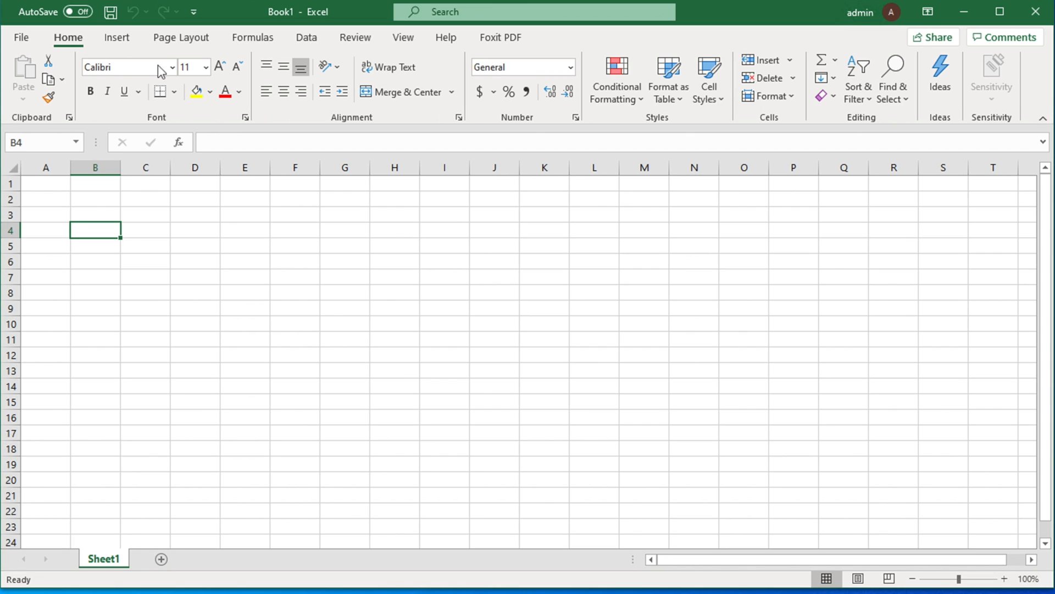
Step: Open Excel's File backstage view from the blank workbook
{"action": "left_click", "coordinate": [21, 37]}
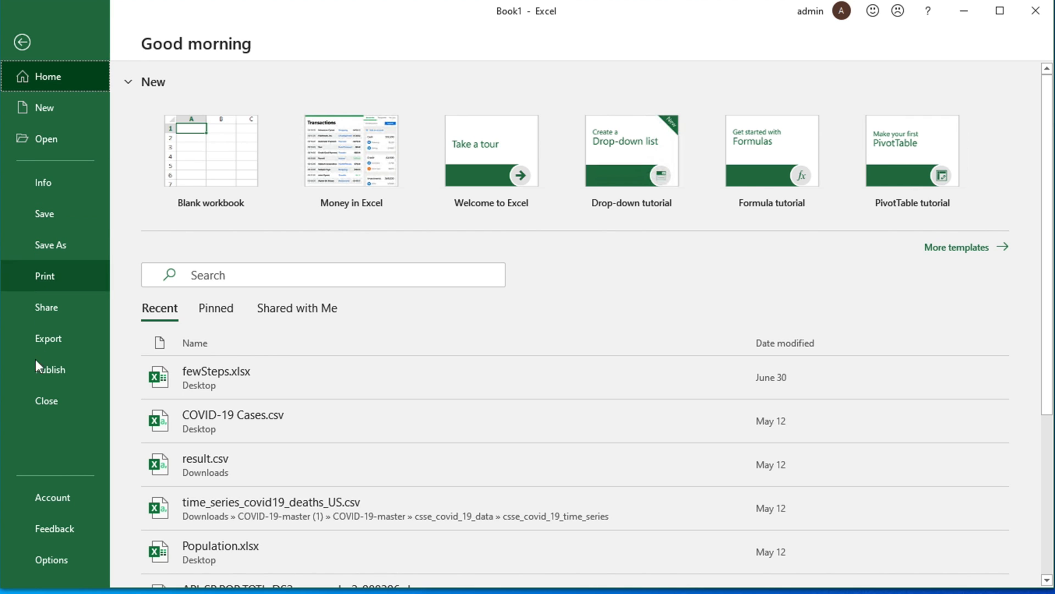
{"action": "mouse_move", "coordinate": [61, 431]}
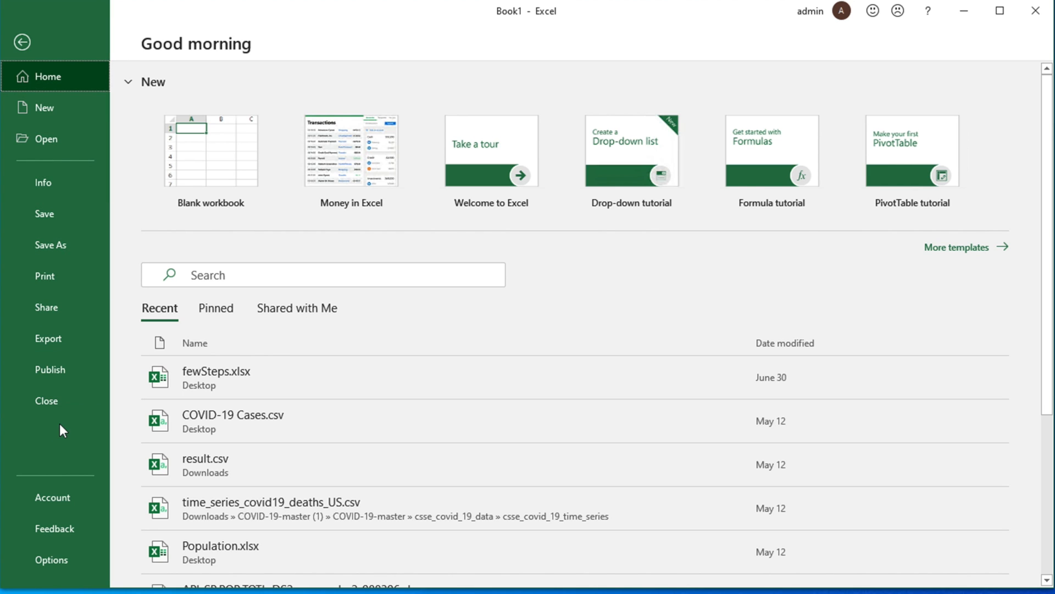
{"action": "mouse_move", "coordinate": [56, 565]}
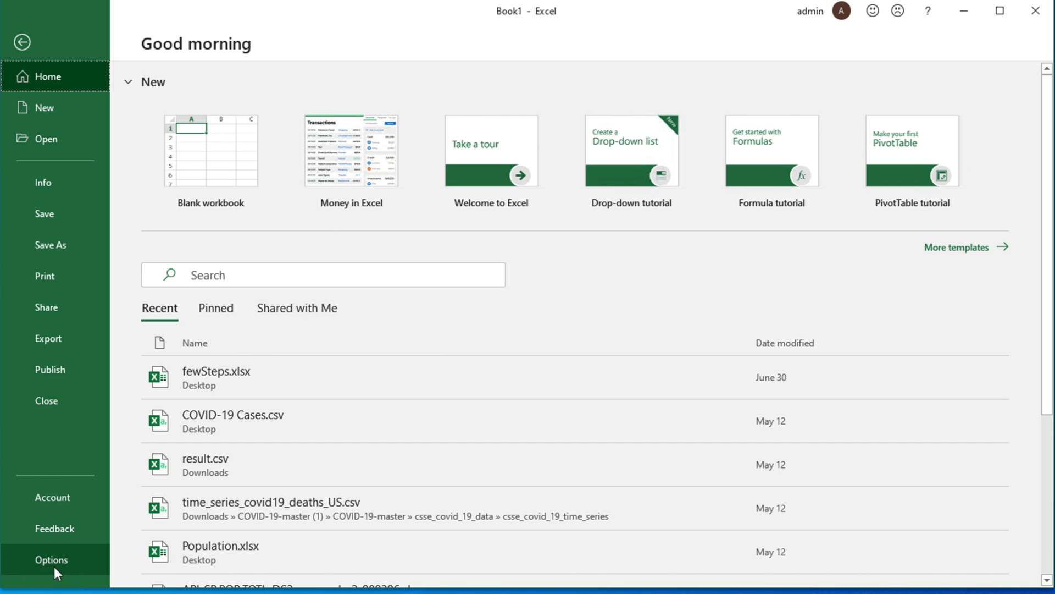
{"action": "mouse_move", "coordinate": [49, 567]}
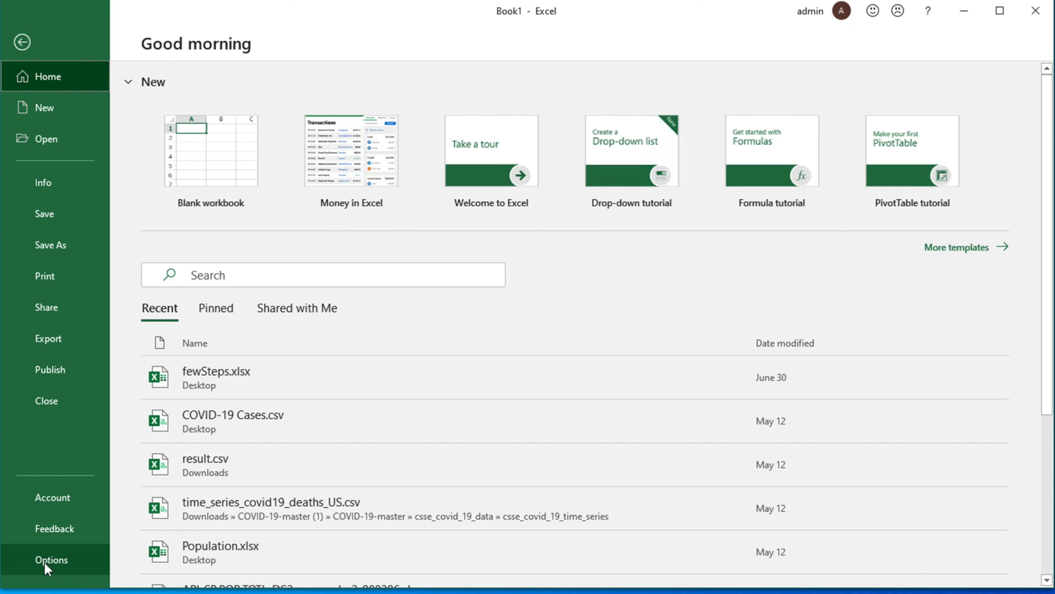
Step: Open Excel Options from the backstage menu and head toward Customize Ribbon
{"action": "left_click", "coordinate": [51, 560]}
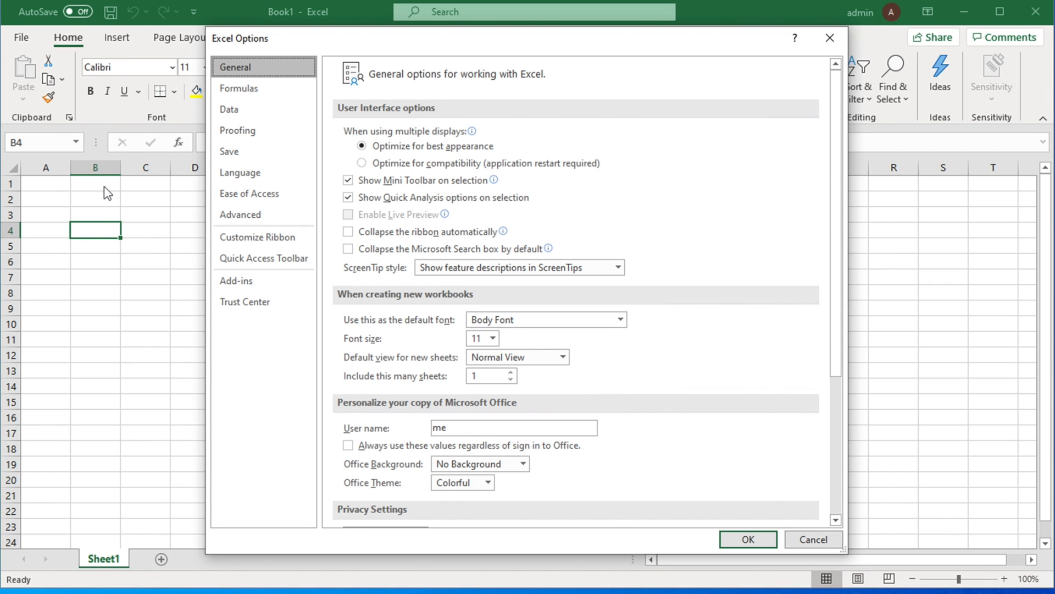
{"action": "mouse_move", "coordinate": [611, 510]}
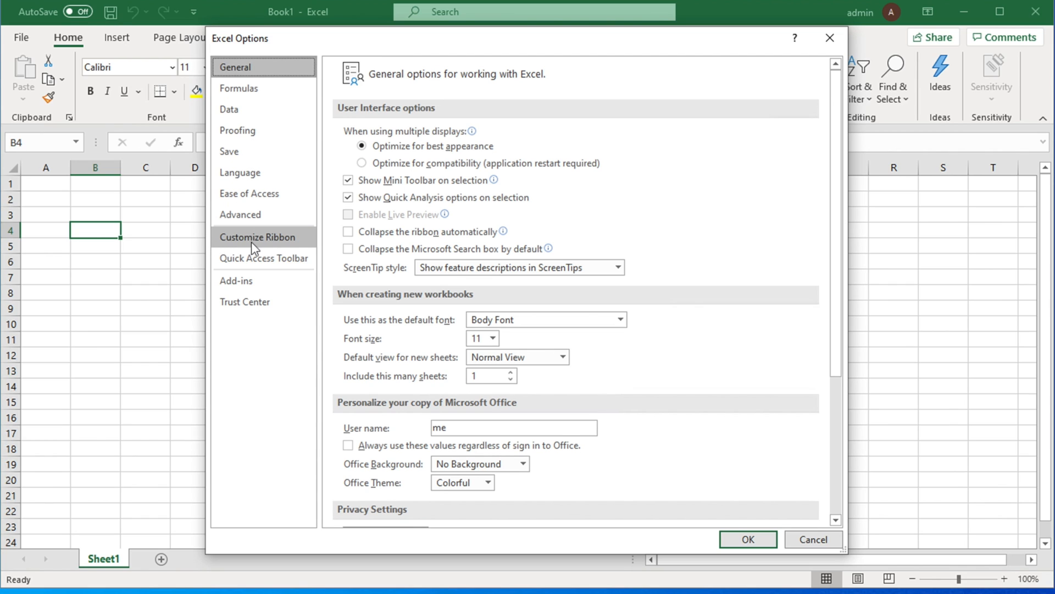
{"action": "left_click", "coordinate": [246, 236]}
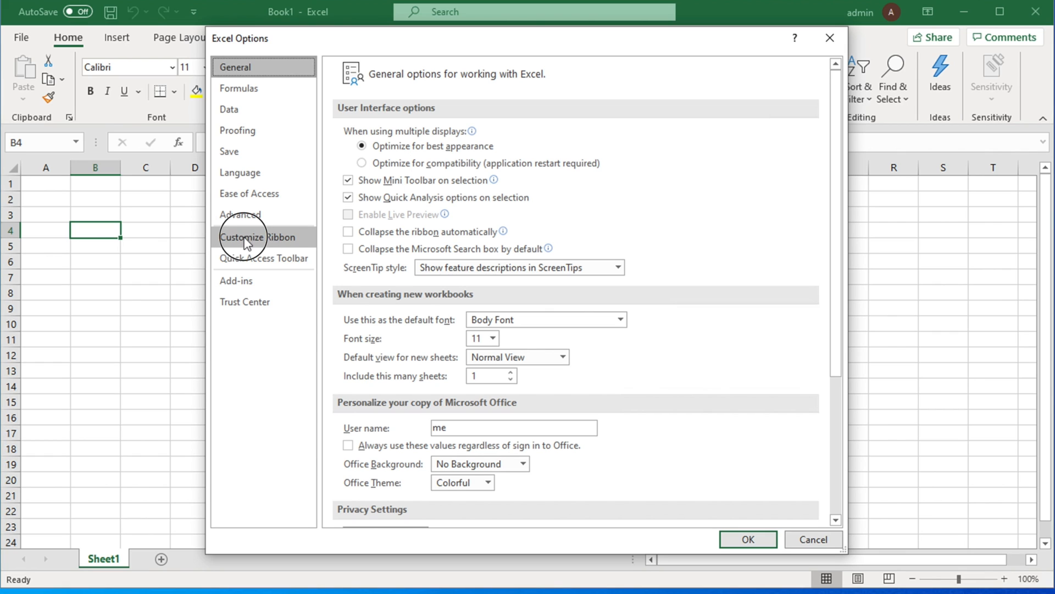
Step: Tick Developer under Main Tabs in Customize Ribbon and confirm with OK
{"action": "left_click", "coordinate": [261, 237]}
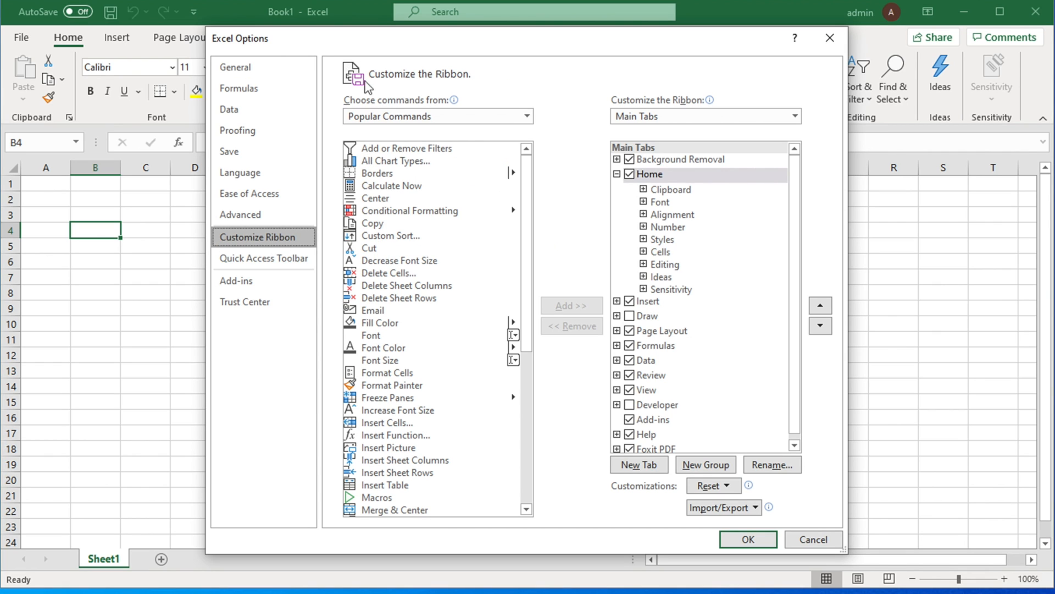
{"action": "mouse_move", "coordinate": [657, 525]}
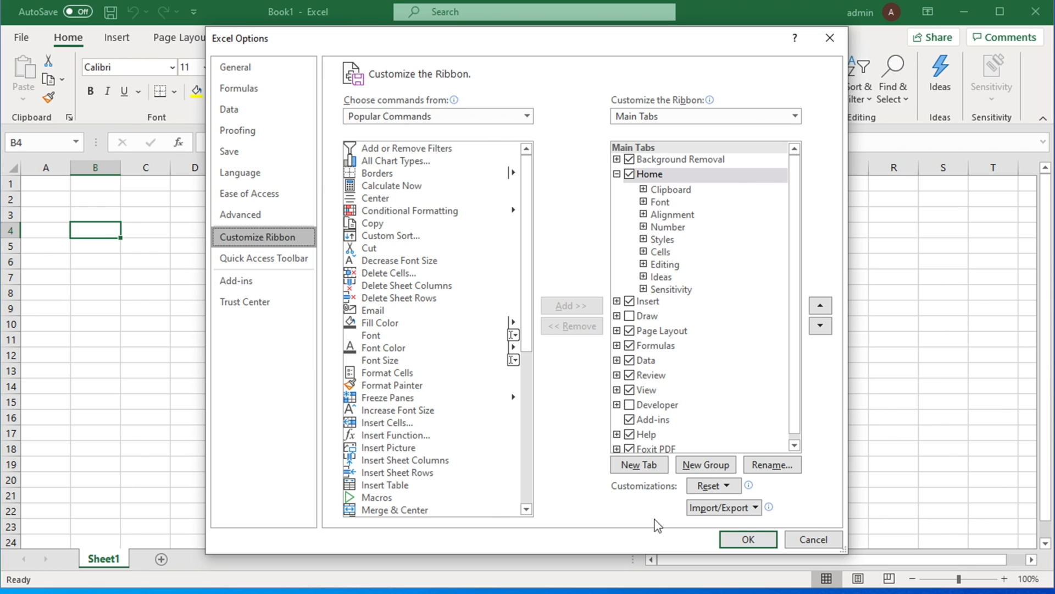
{"action": "mouse_move", "coordinate": [263, 258]}
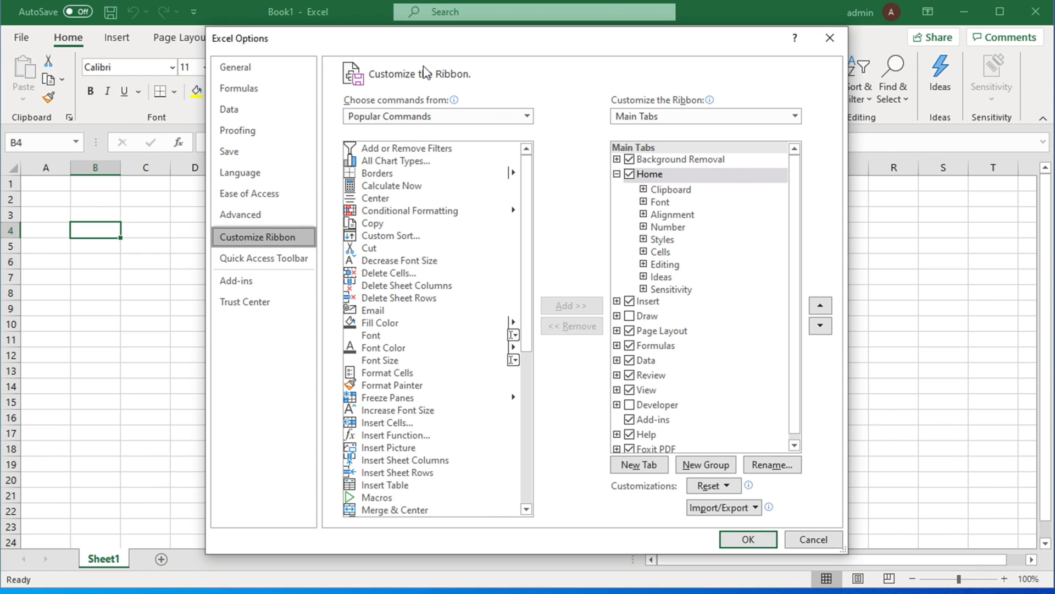
{"action": "mouse_move", "coordinate": [470, 231]}
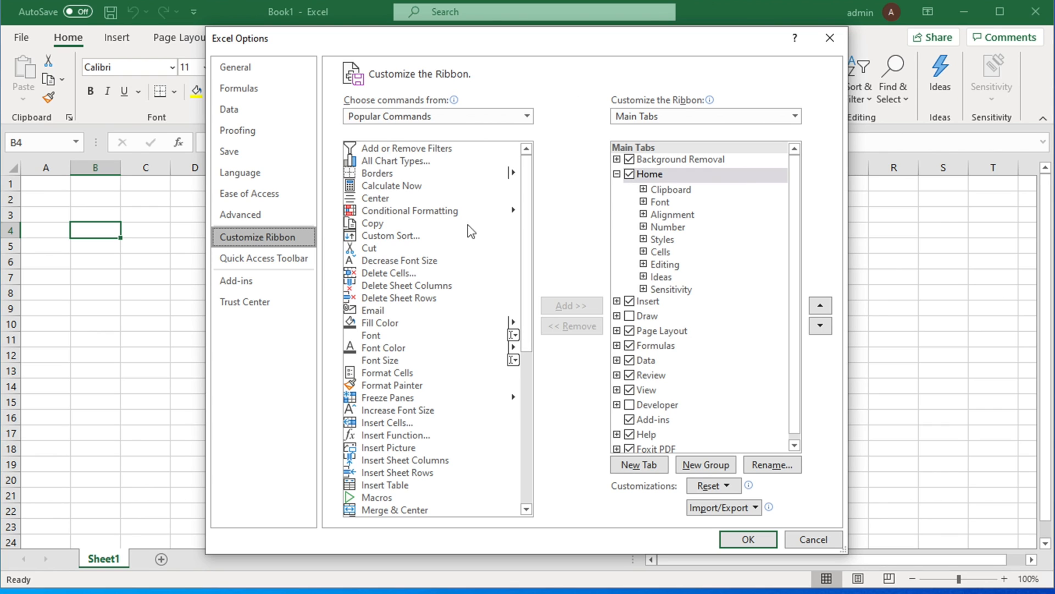
{"action": "scroll", "scroll_direction": "down", "scroll_amount": 3}
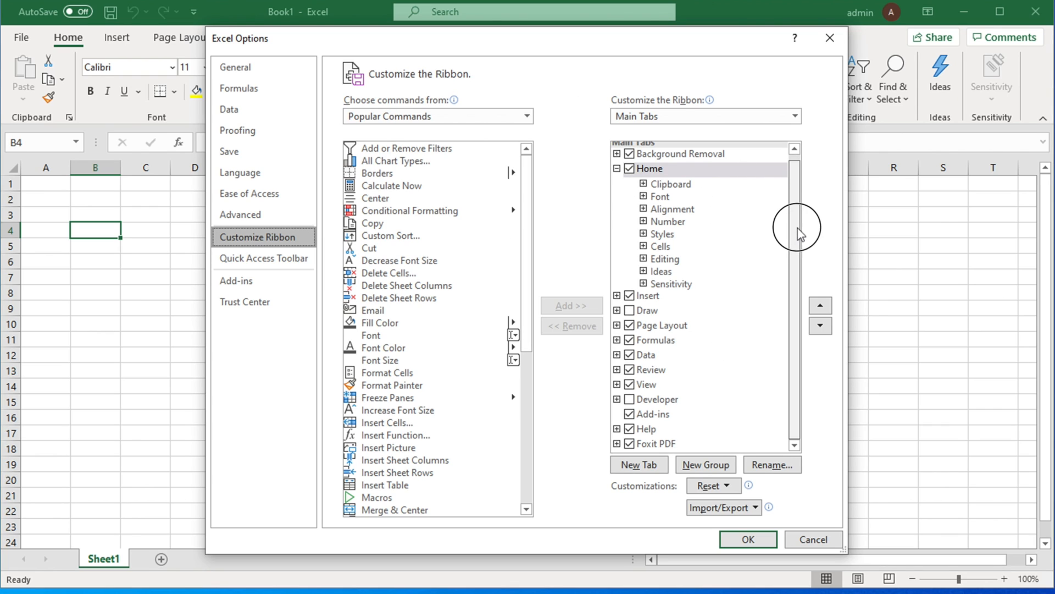
{"action": "left_click", "coordinate": [628, 399]}
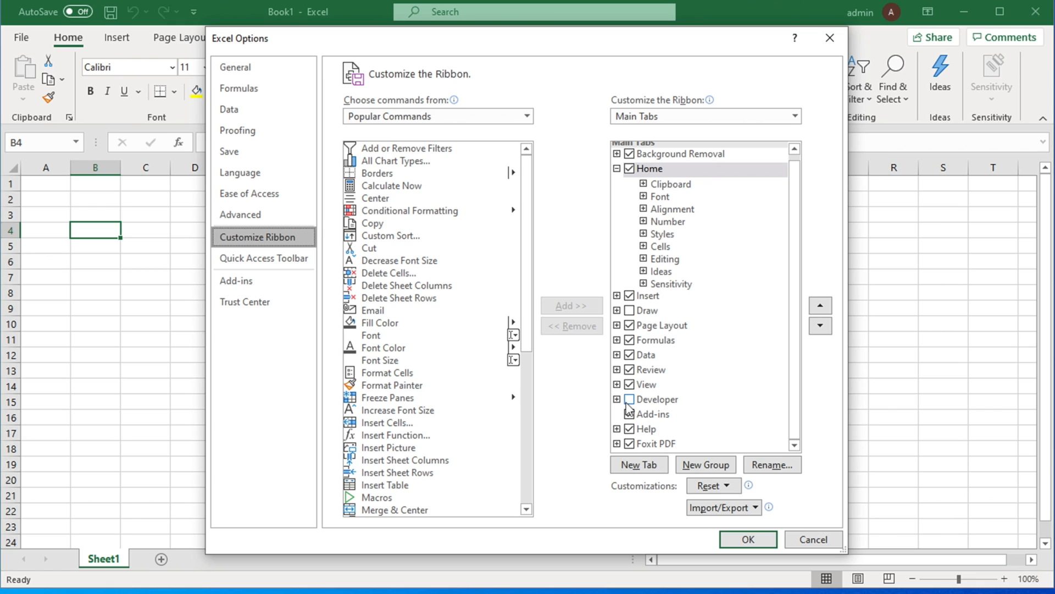
{"action": "mouse_move", "coordinate": [631, 410]}
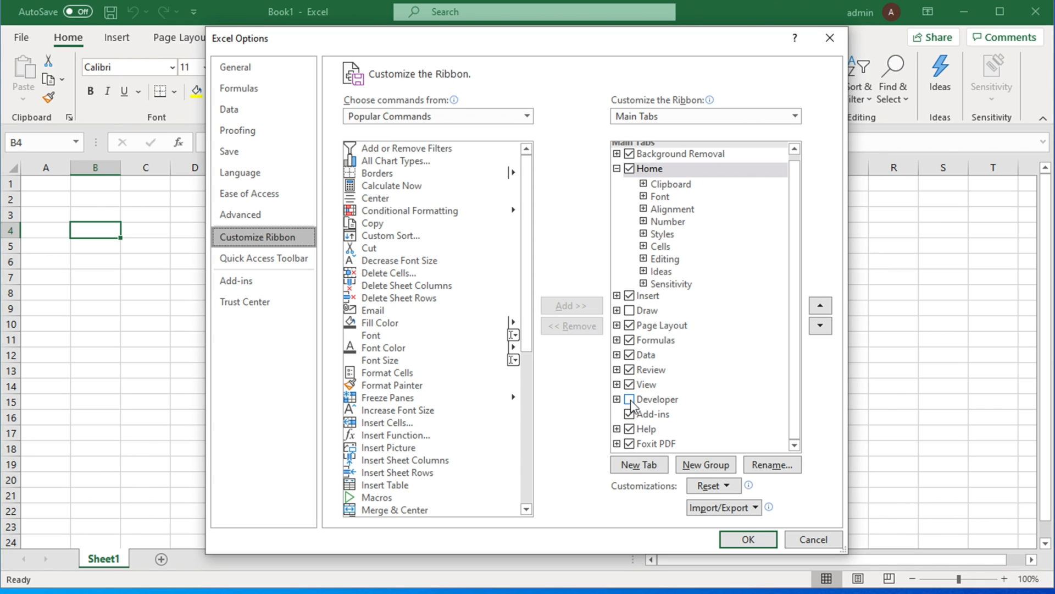
{"action": "left_click", "coordinate": [628, 399]}
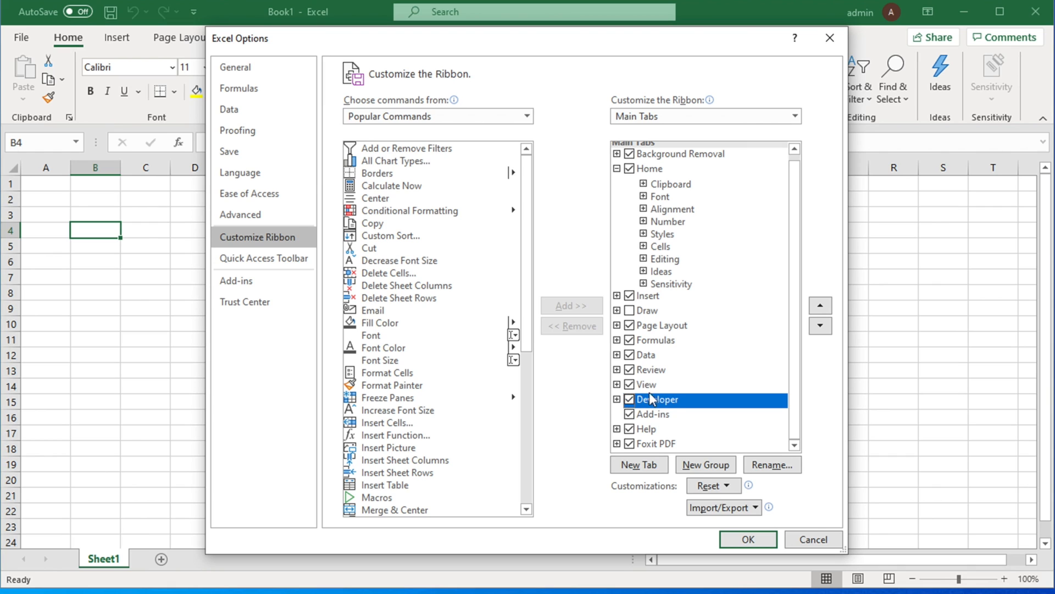
{"action": "mouse_move", "coordinate": [665, 406]}
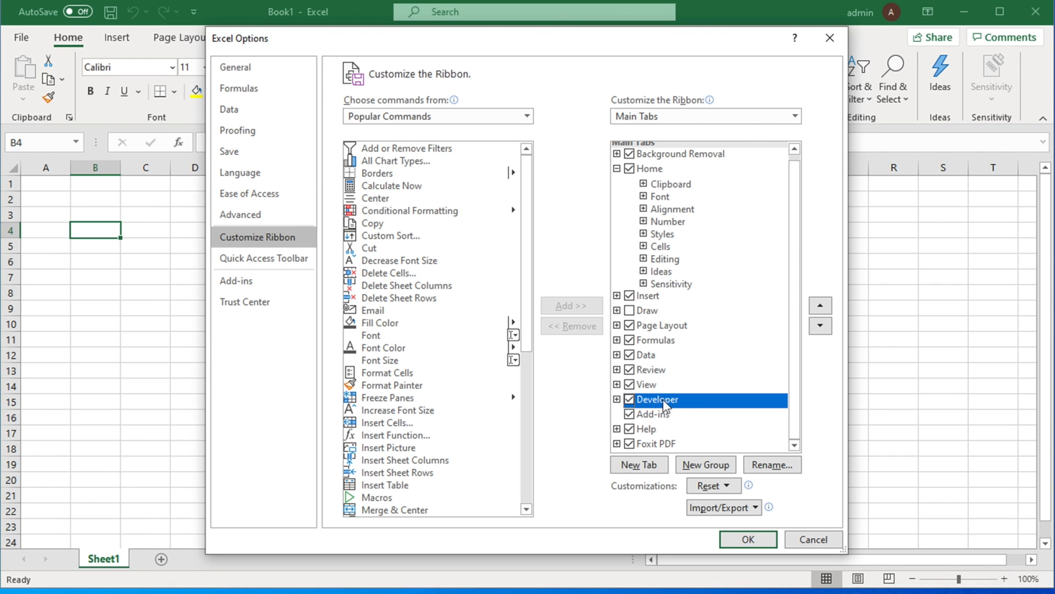
{"action": "left_click", "coordinate": [746, 539]}
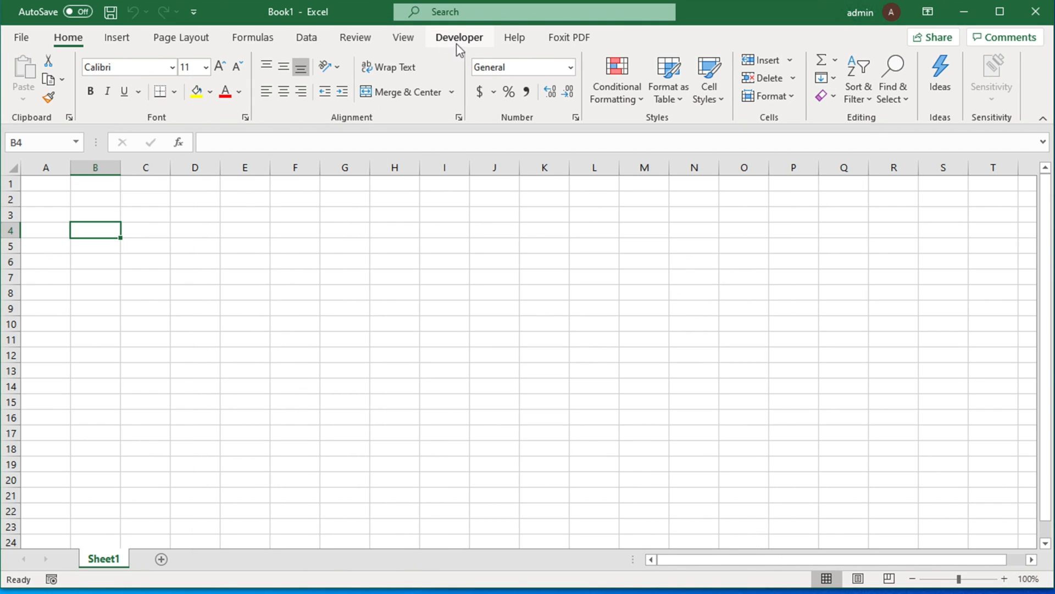
{"action": "mouse_move", "coordinate": [436, 50]}
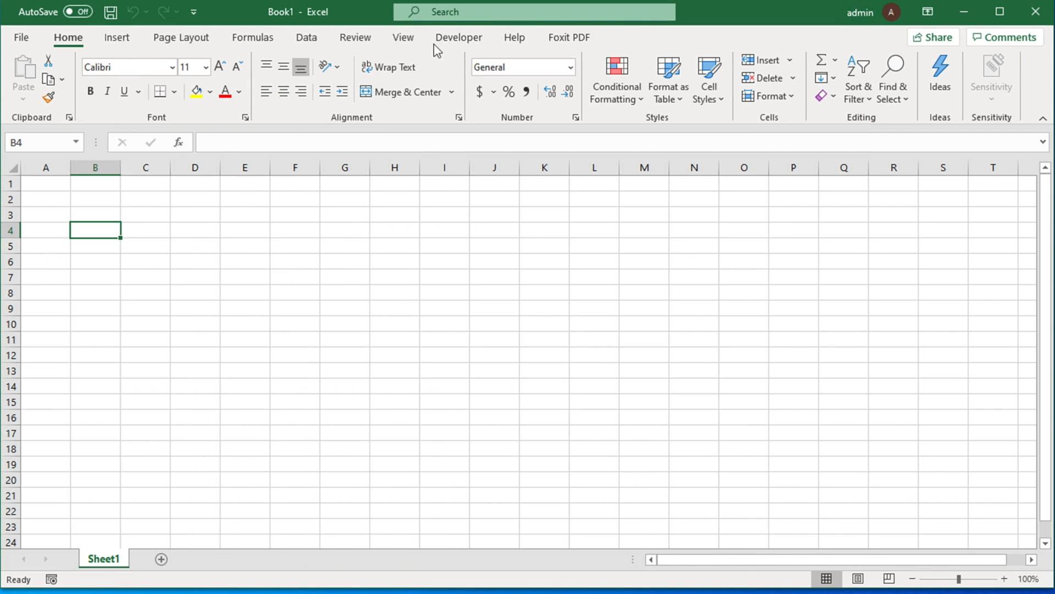
Step: On the Developer tab, open the Office Add-ins window
{"action": "left_click", "coordinate": [459, 36]}
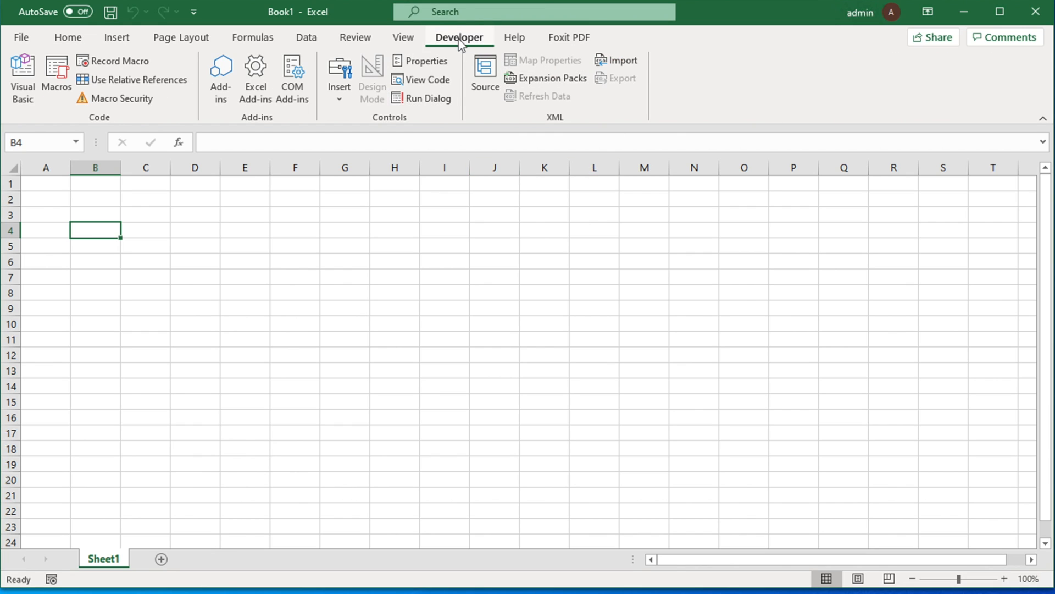
{"action": "mouse_move", "coordinate": [42, 111]}
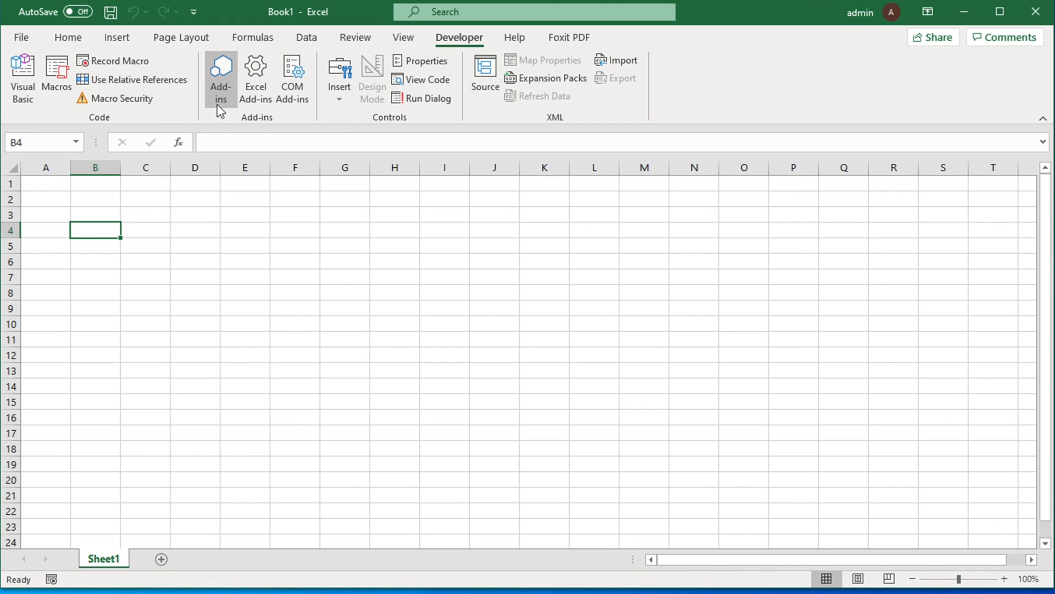
{"action": "left_click", "coordinate": [221, 78]}
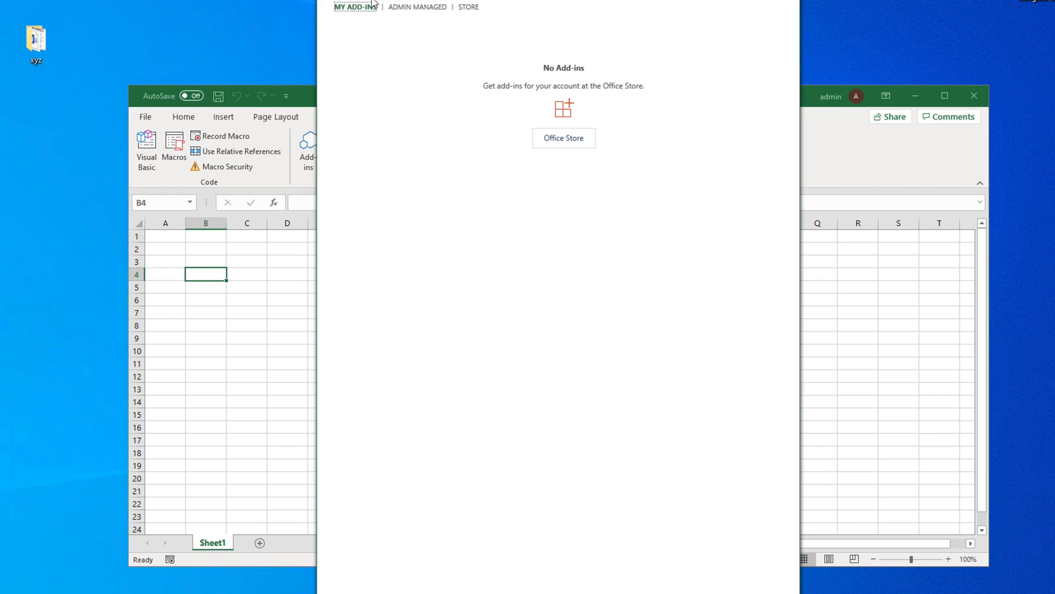
{"action": "mouse_move", "coordinate": [587, 165]}
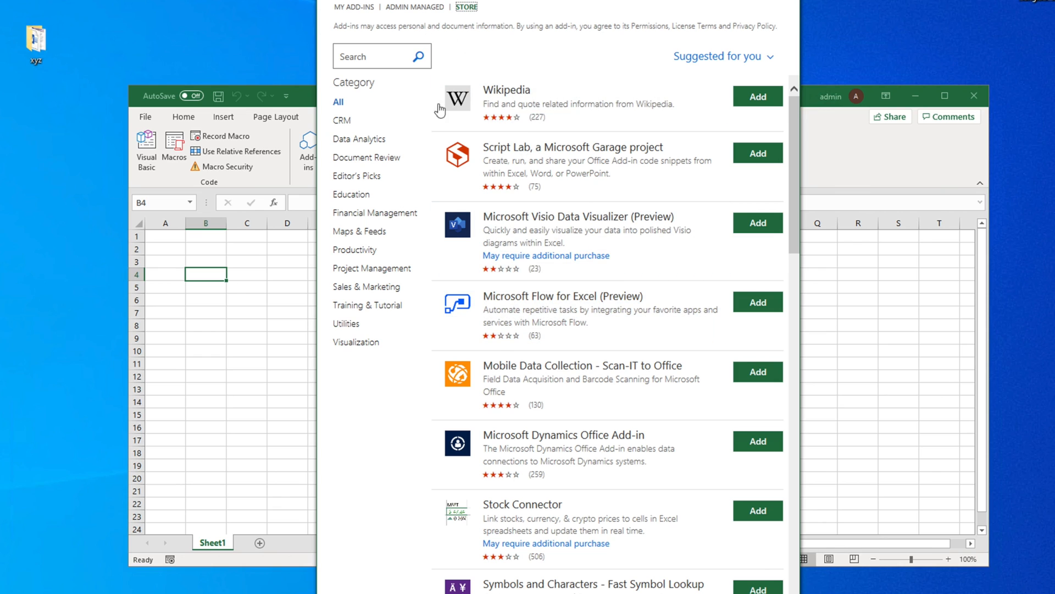
{"action": "mouse_move", "coordinate": [538, 119]}
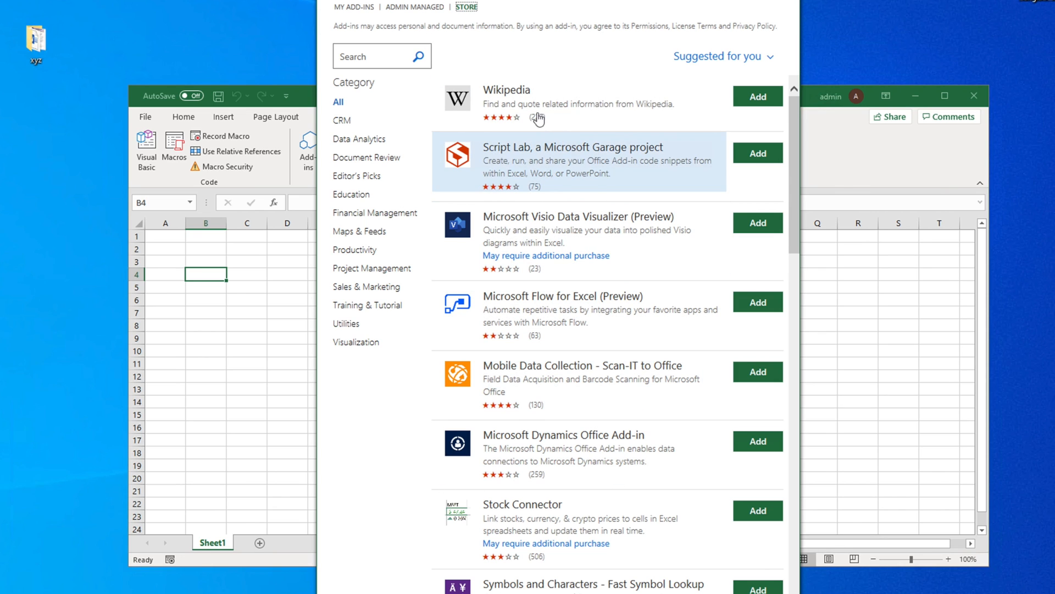
{"action": "mouse_move", "coordinate": [522, 117]}
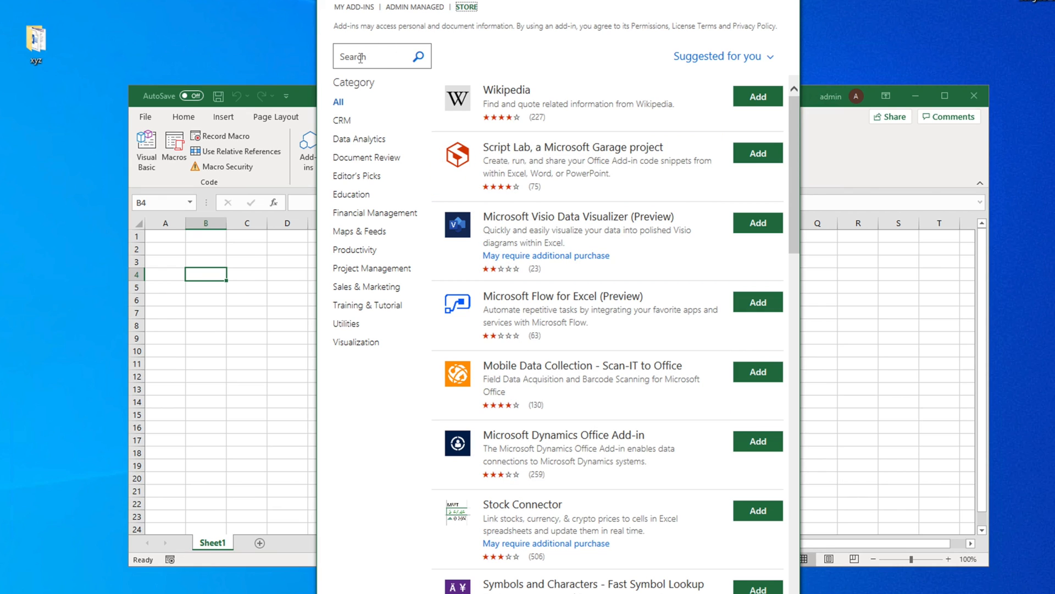
Step: Search the Office Add-ins store for 'datepicker' to find Mini Calendar and Date Picker
{"action": "left_click", "coordinate": [377, 56]}
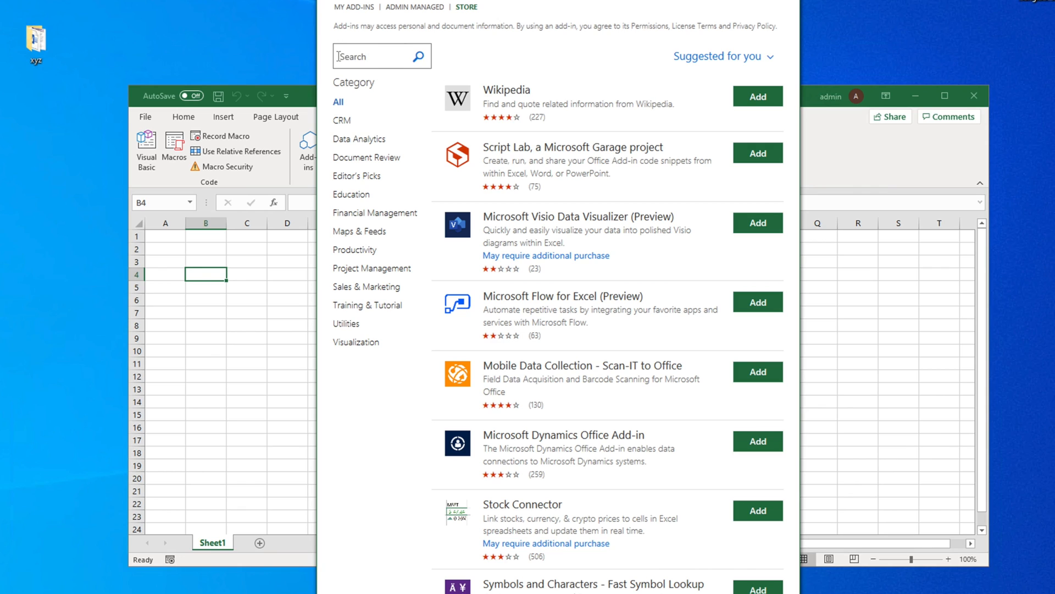
{"action": "left_click", "coordinate": [377, 56]}
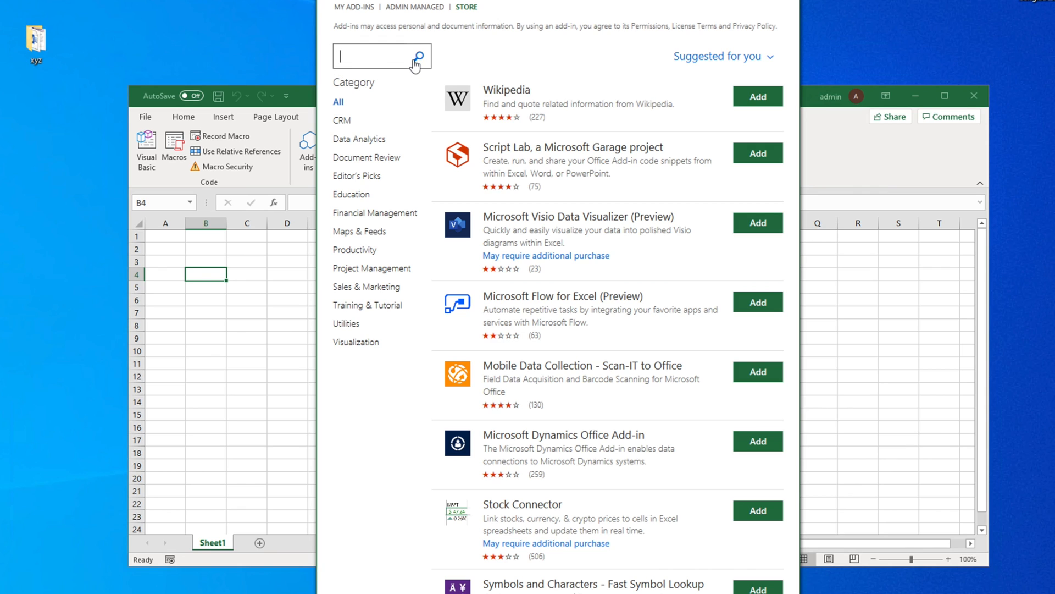
{"action": "type", "text": "datepickder"}
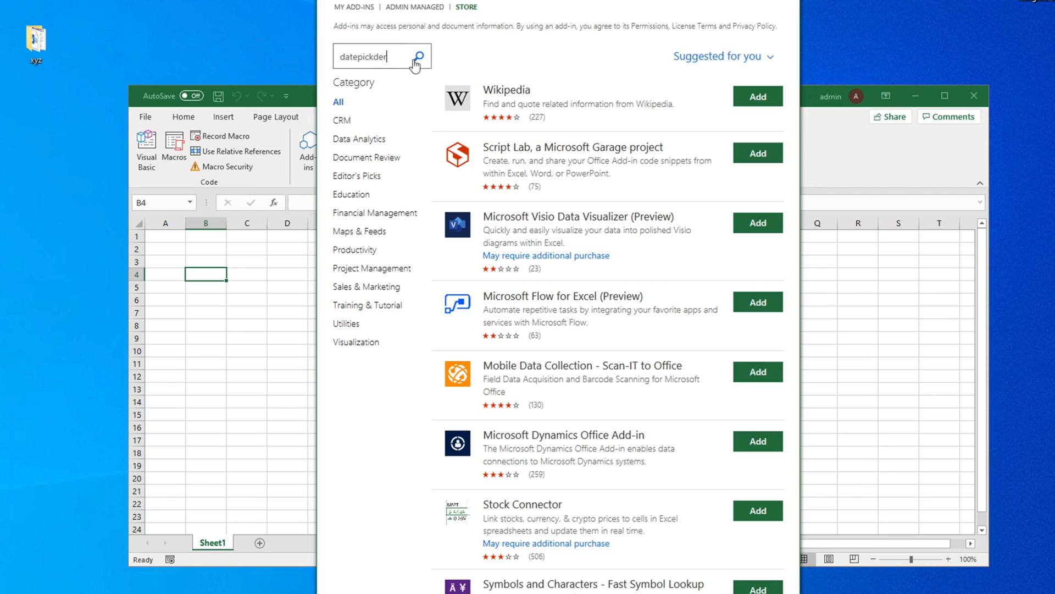
{"action": "key", "text": "Backspace"}
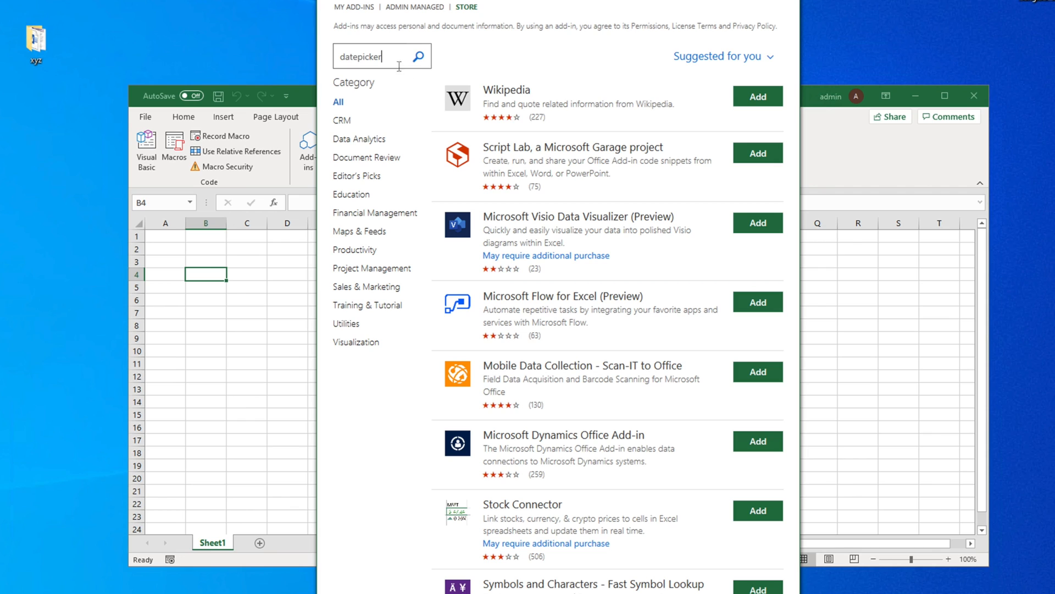
{"action": "mouse_move", "coordinate": [418, 56]}
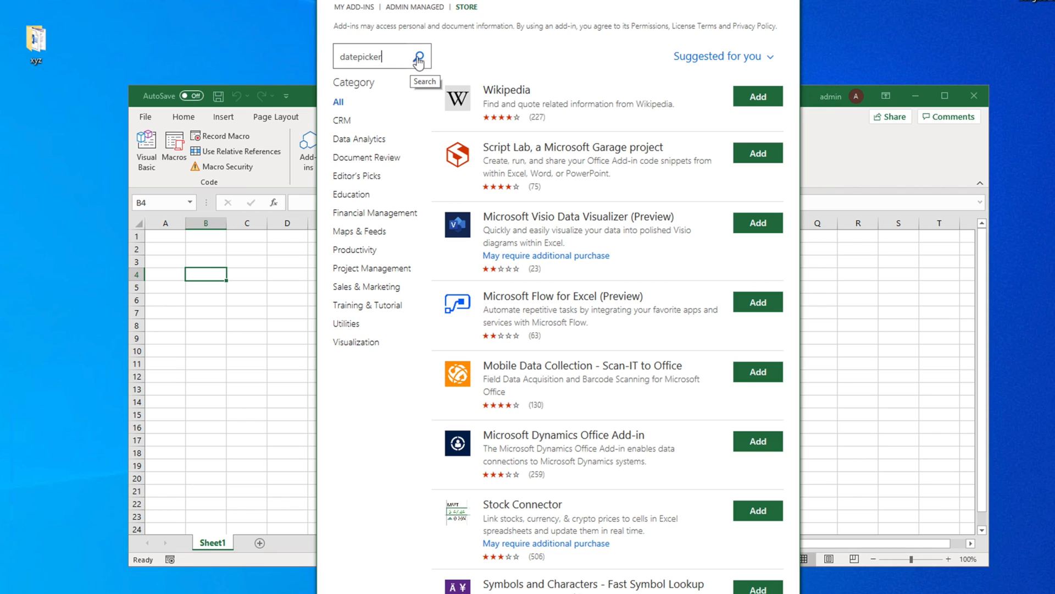
{"action": "left_click", "coordinate": [418, 56]}
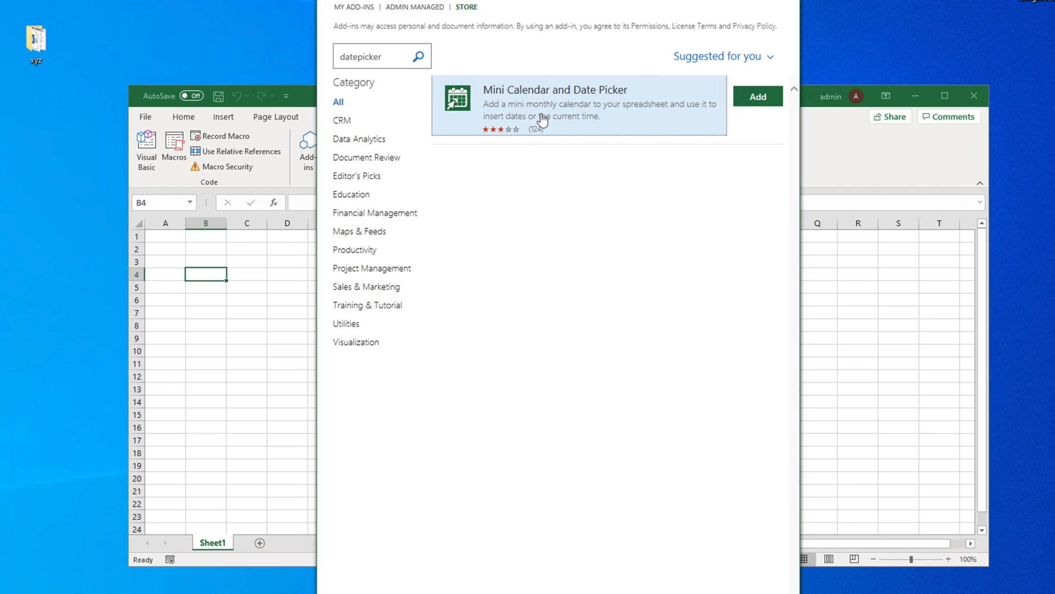
{"action": "mouse_move", "coordinate": [548, 99]}
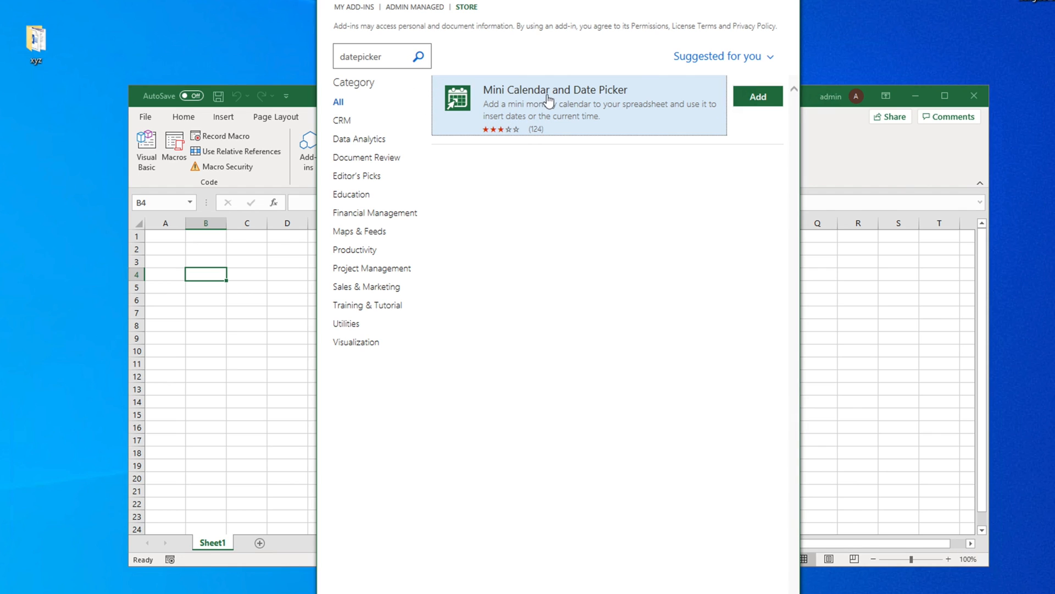
{"action": "left_click", "coordinate": [758, 96]}
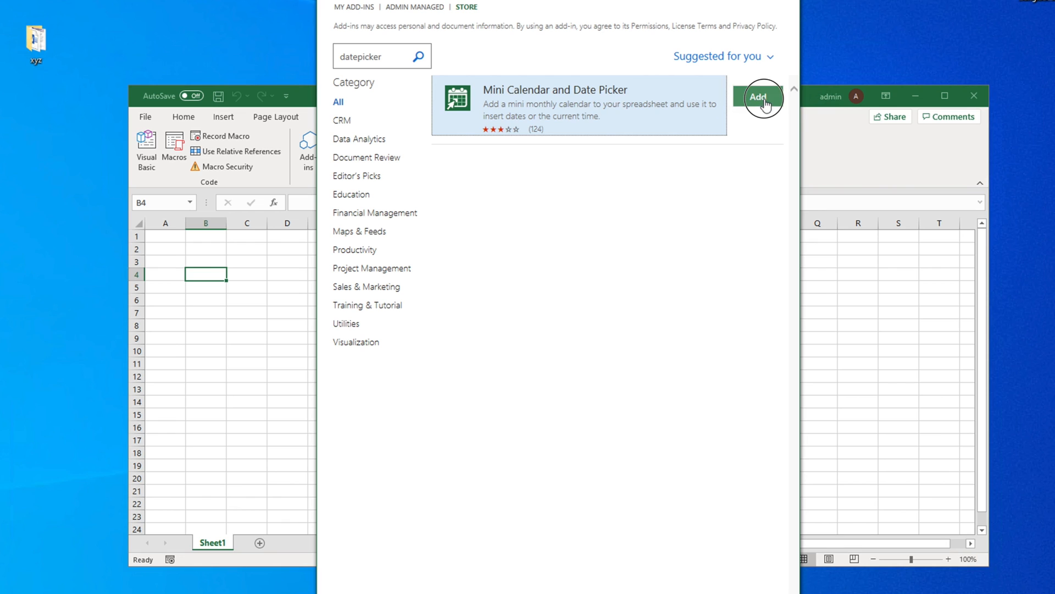
Step: Add Mini Calendar and Date Picker and Continue through the license dialog
{"action": "left_click", "coordinate": [758, 96]}
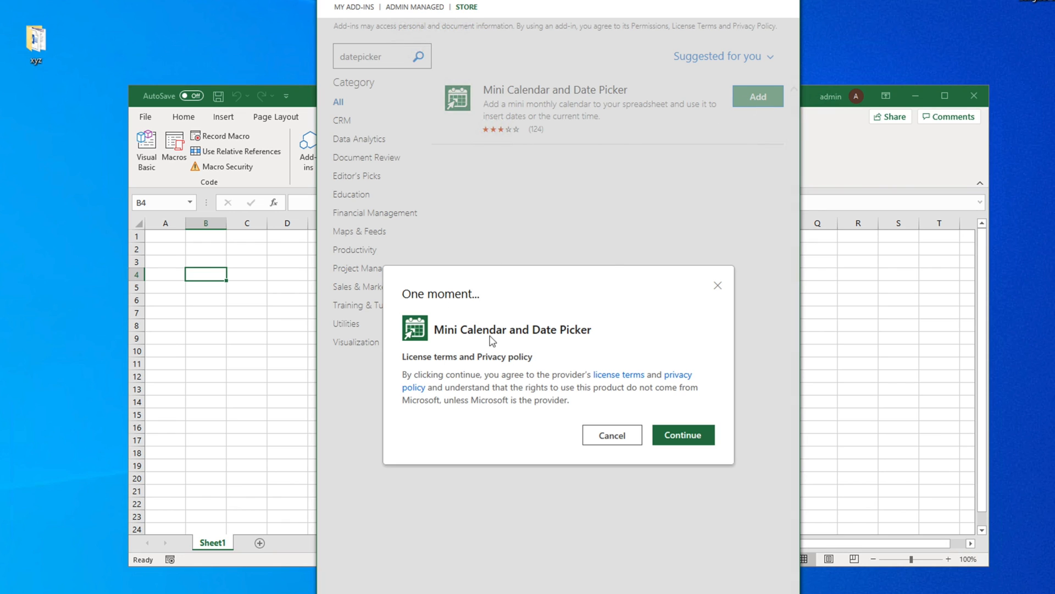
{"action": "mouse_move", "coordinate": [585, 365]}
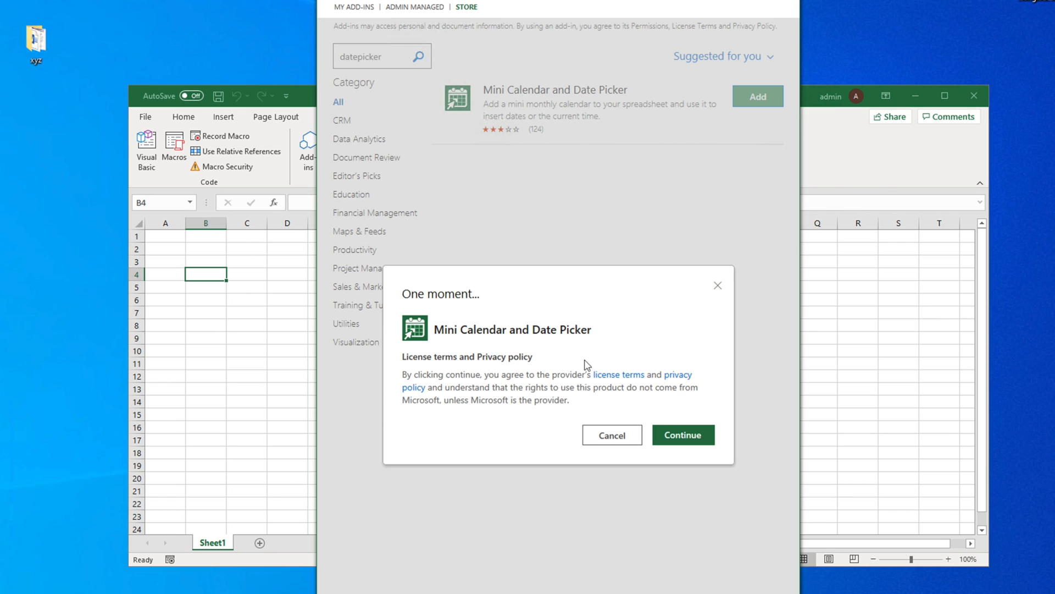
{"action": "mouse_move", "coordinate": [508, 365]}
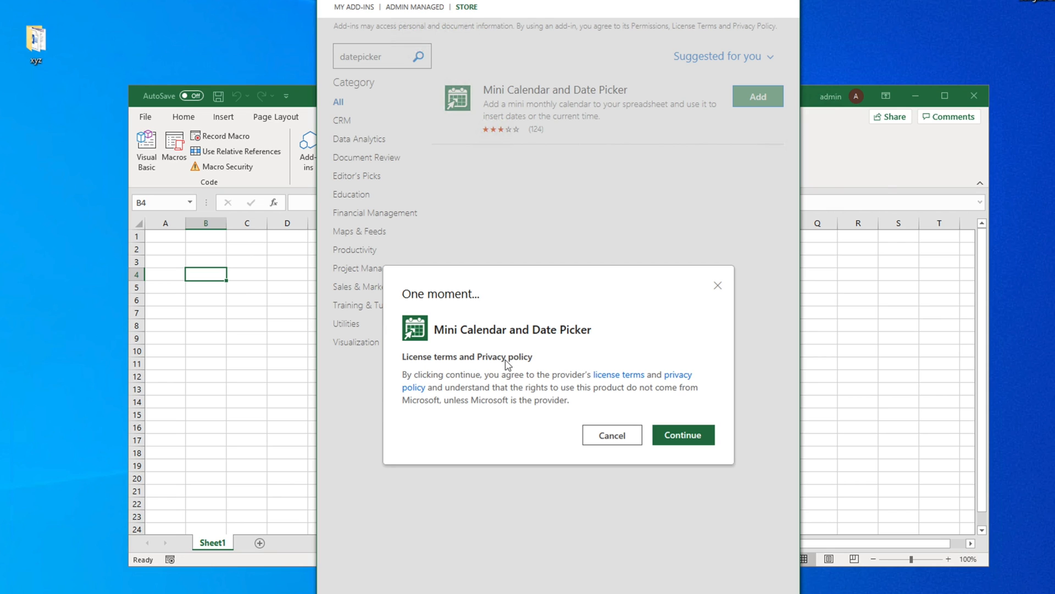
{"action": "mouse_move", "coordinate": [595, 379]}
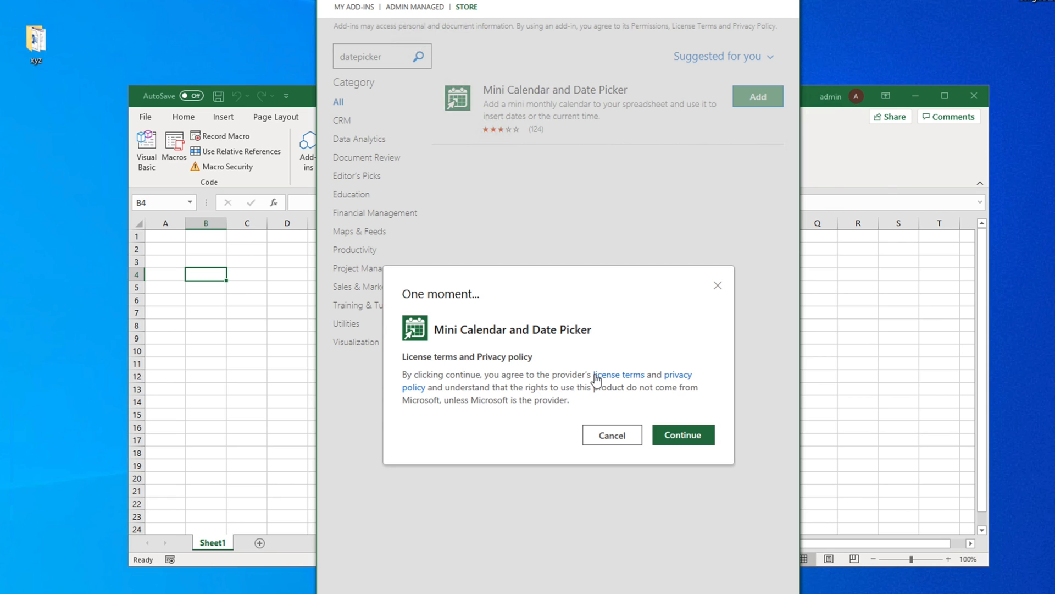
{"action": "mouse_move", "coordinate": [414, 408]}
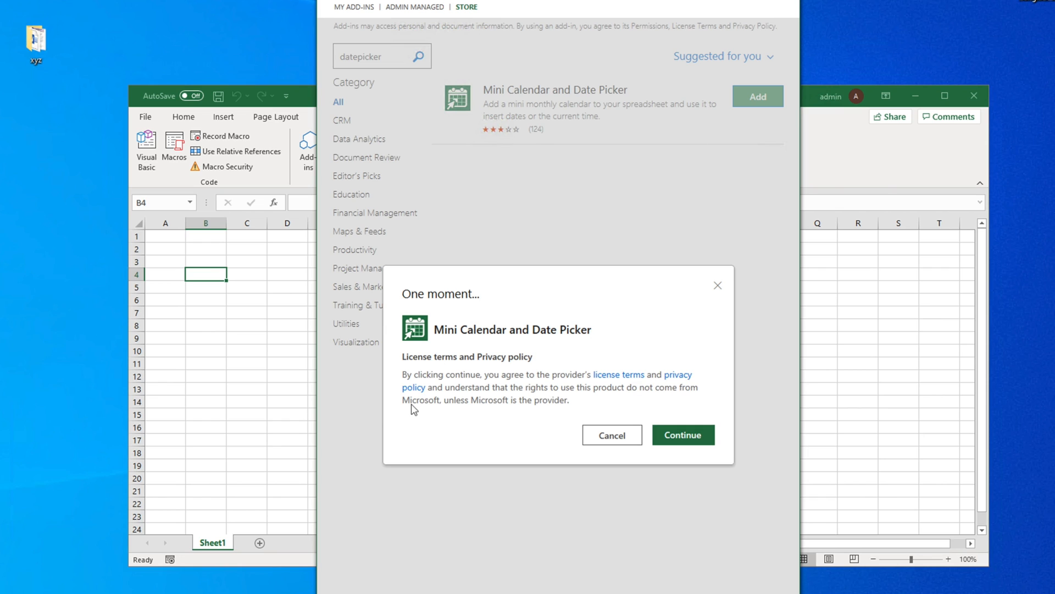
{"action": "mouse_move", "coordinate": [512, 371]}
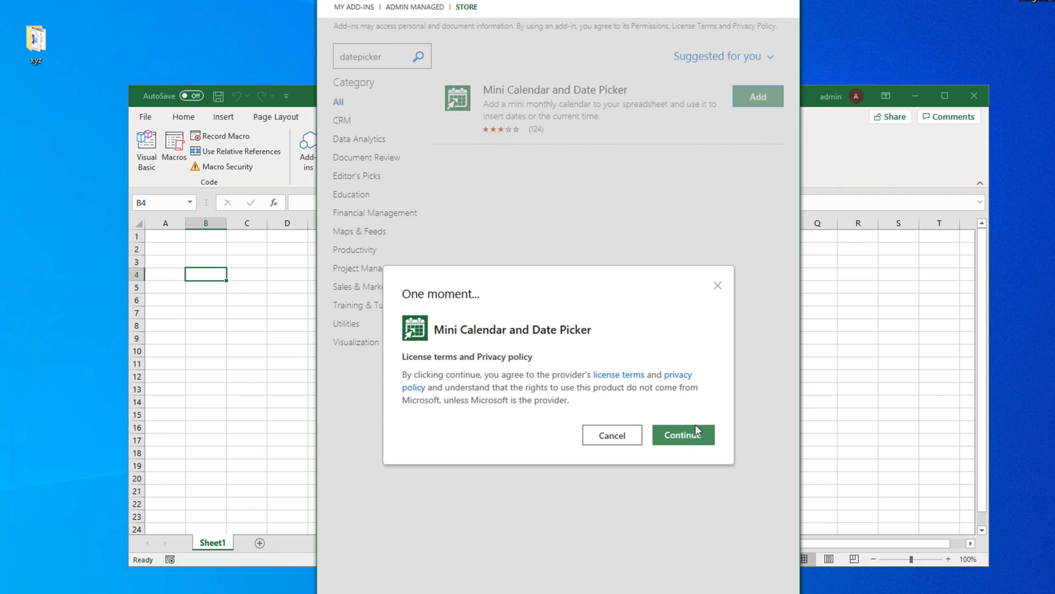
{"action": "left_click", "coordinate": [684, 435]}
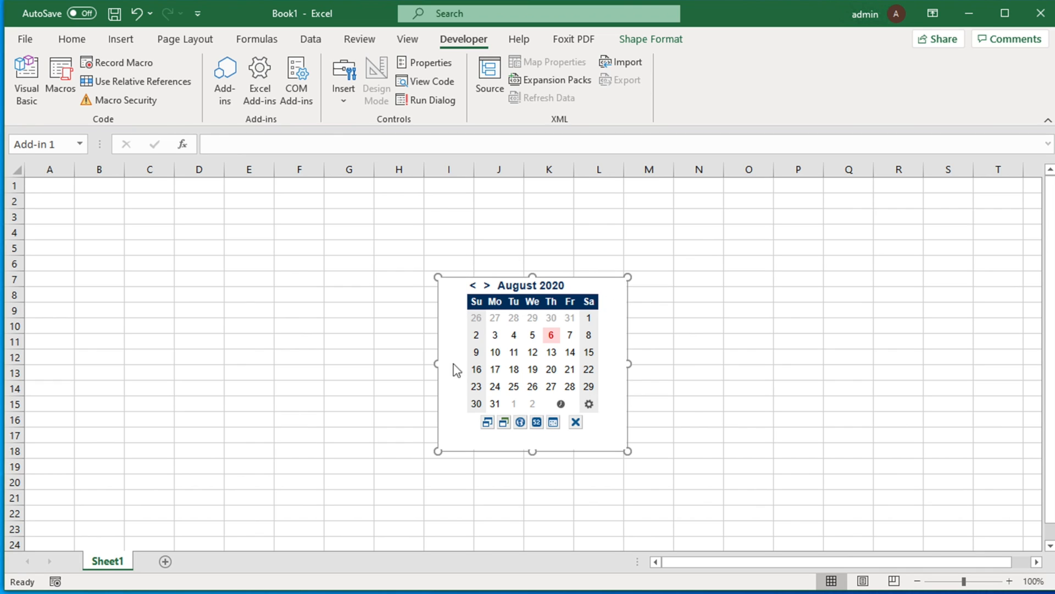
{"action": "mouse_move", "coordinate": [273, 327]}
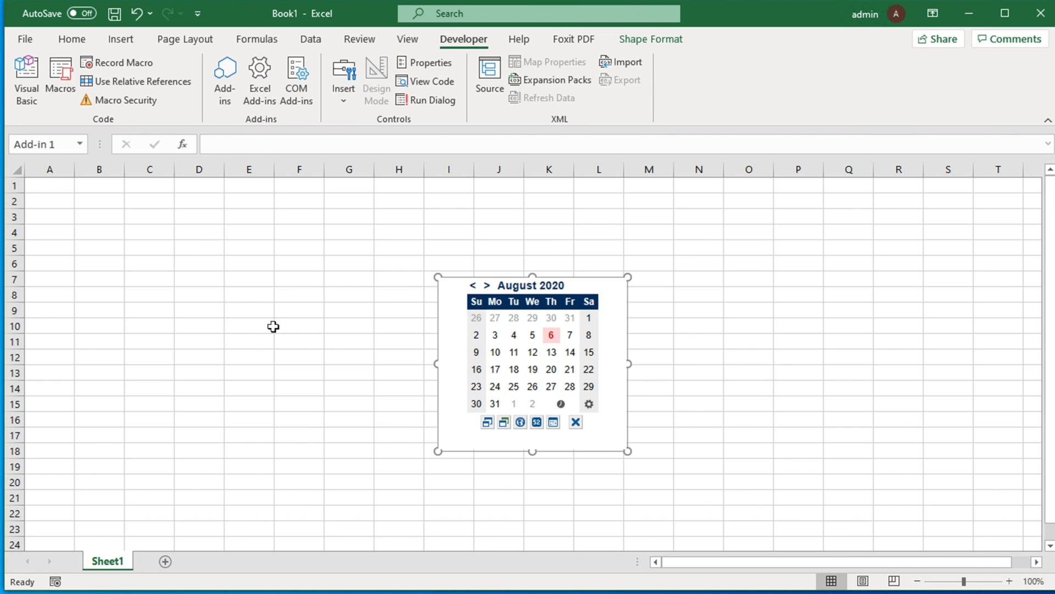
{"action": "mouse_move", "coordinate": [608, 290]}
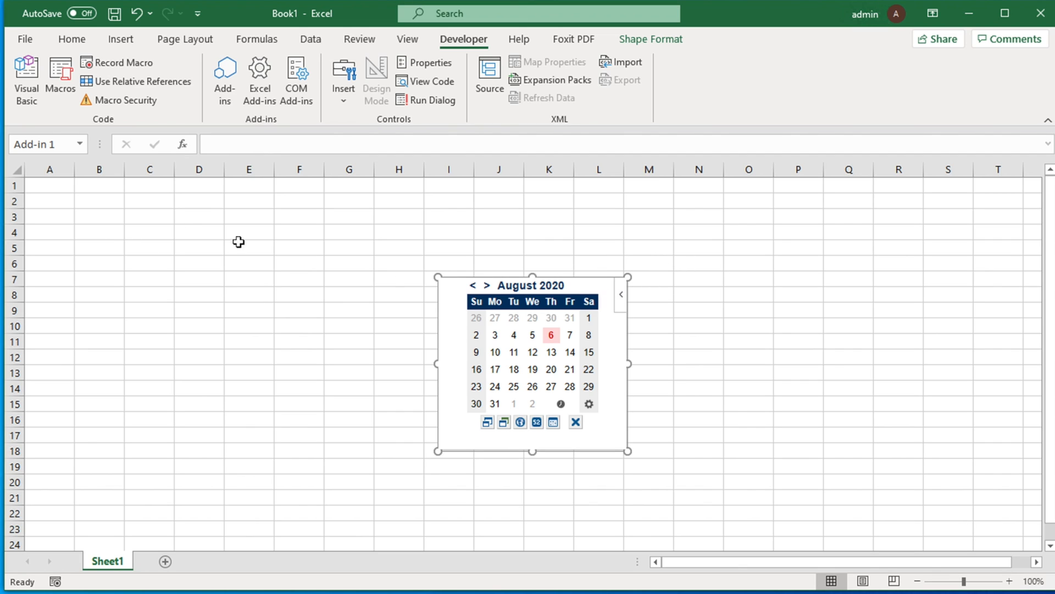
{"action": "mouse_move", "coordinate": [138, 247]}
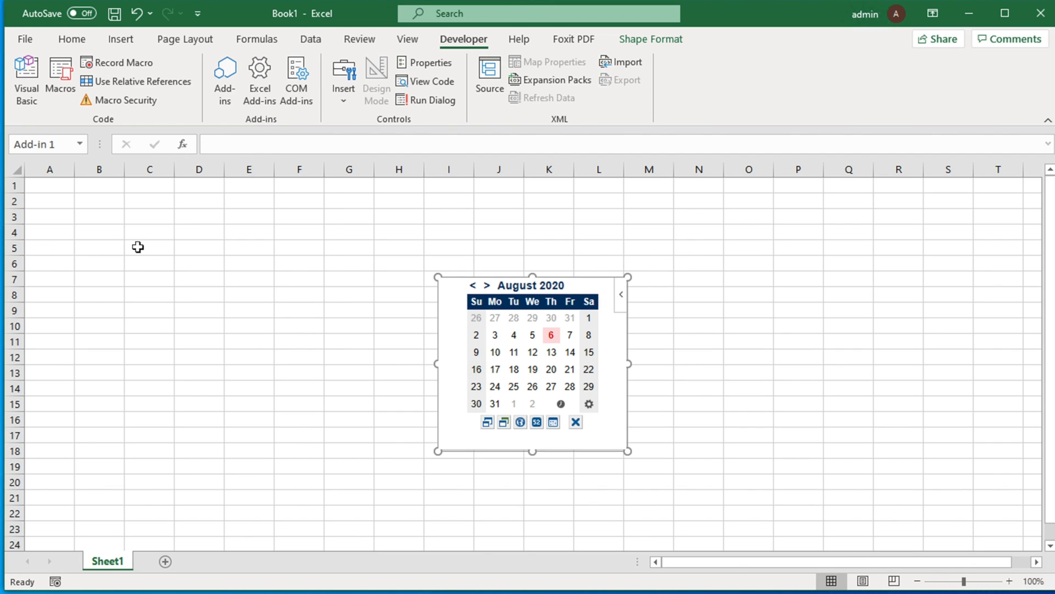
{"action": "mouse_move", "coordinate": [67, 241]}
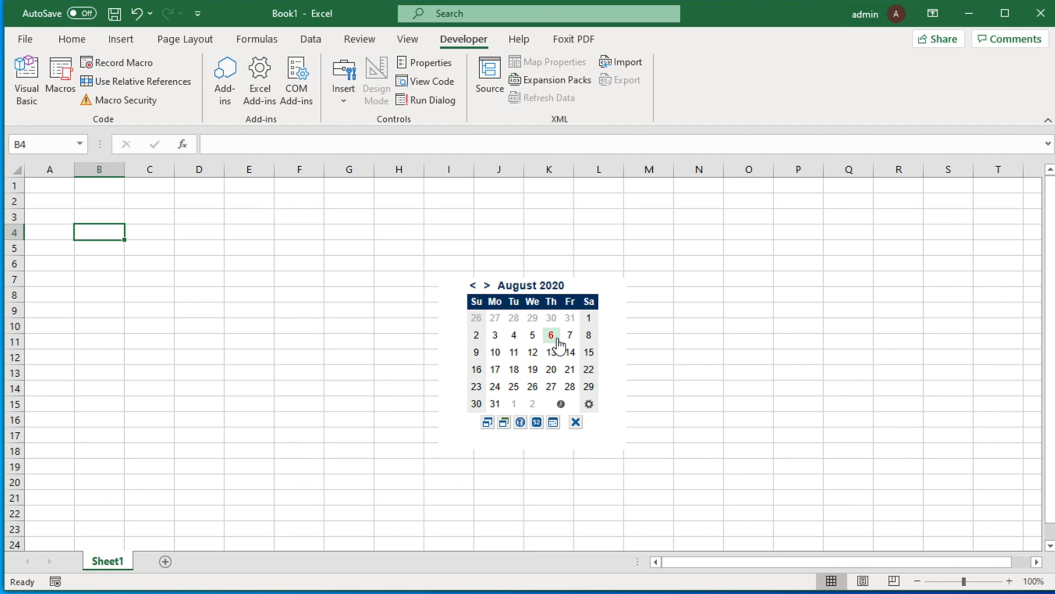
Step: Click August 6 in the Mini Calendar to insert 8/6/2020 into B4
{"action": "left_click", "coordinate": [551, 334]}
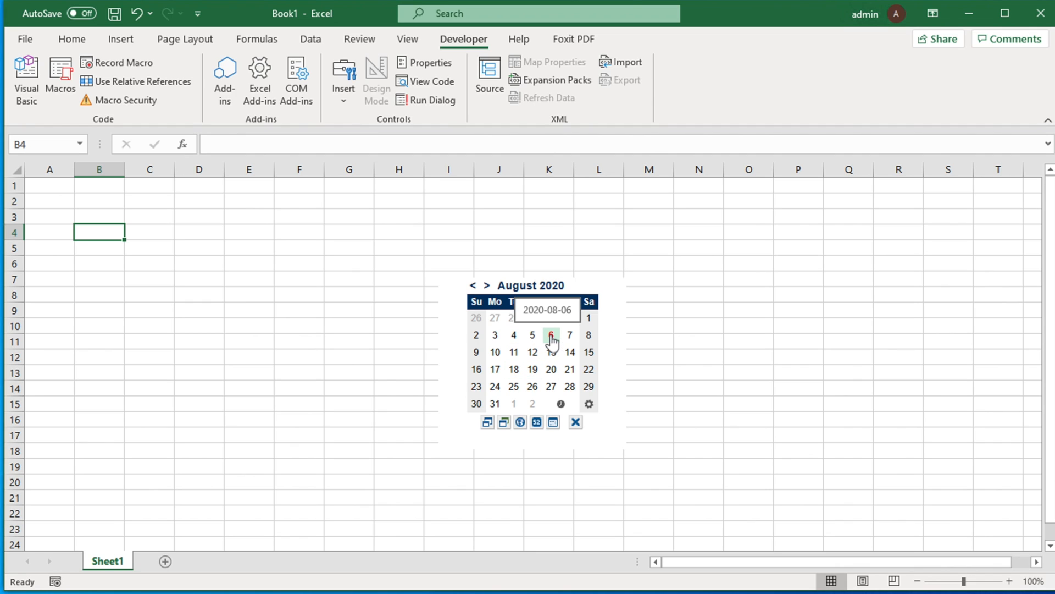
{"action": "left_click", "coordinate": [551, 334]}
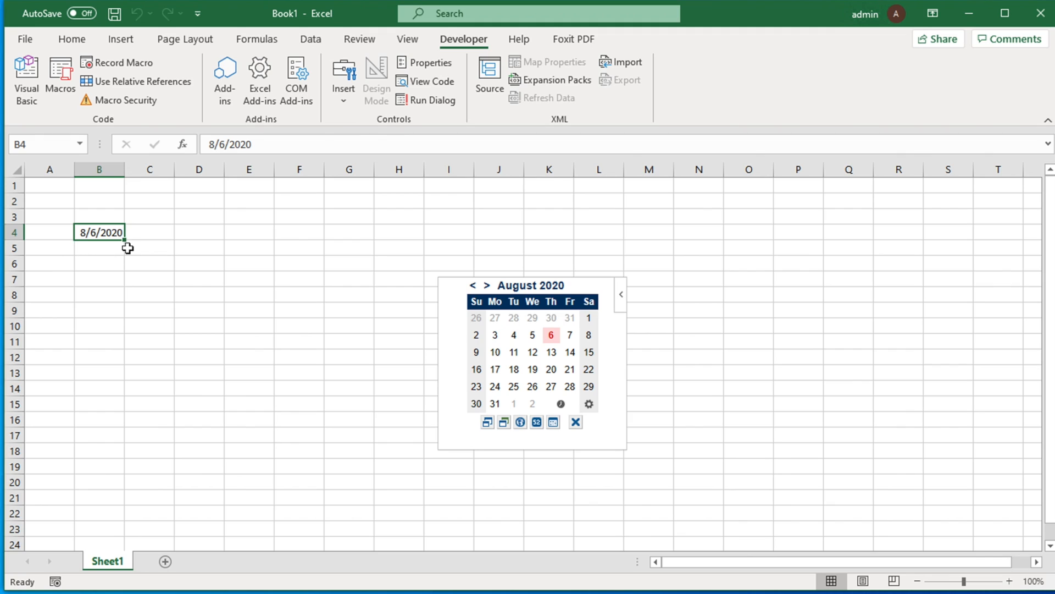
{"action": "mouse_move", "coordinate": [240, 264]}
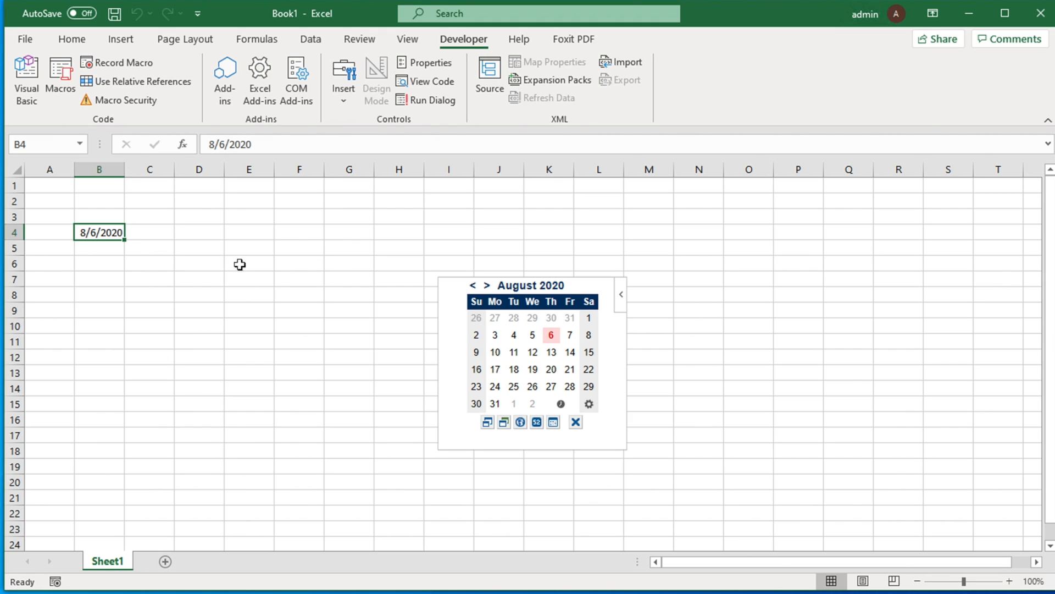
{"action": "mouse_move", "coordinate": [302, 247]}
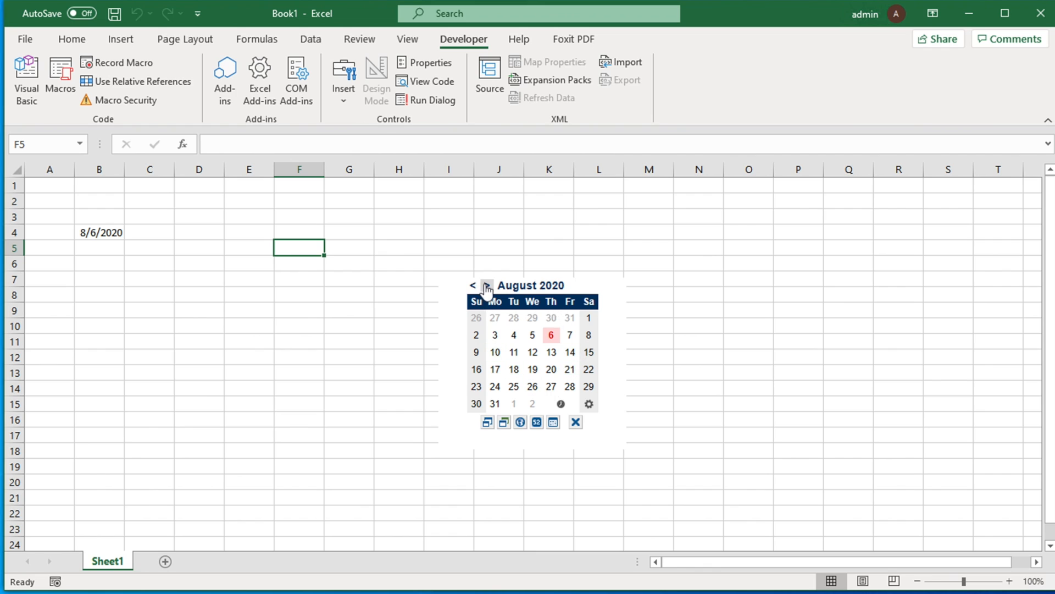
Step: Advance the calendar to September 2020 and pick 30 for cell F5
{"action": "left_click", "coordinate": [486, 285]}
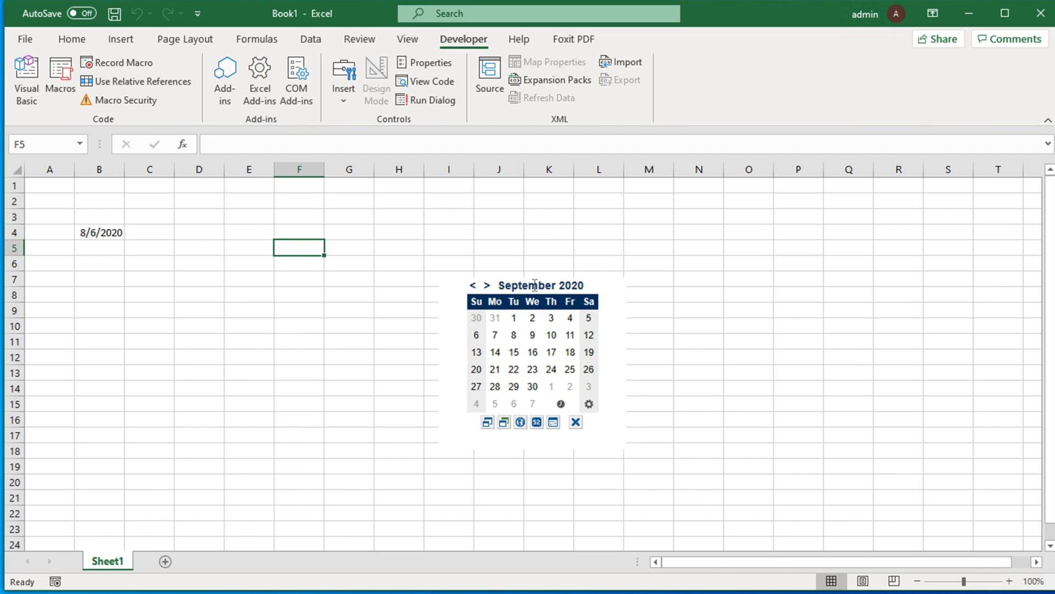
{"action": "mouse_move", "coordinate": [533, 386]}
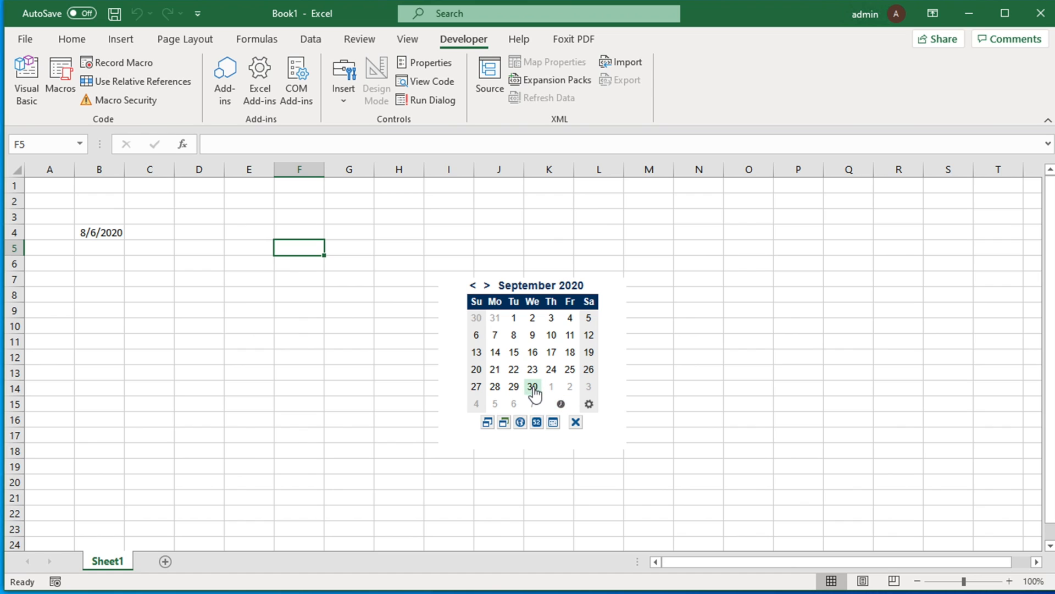
{"action": "left_click", "coordinate": [532, 386]}
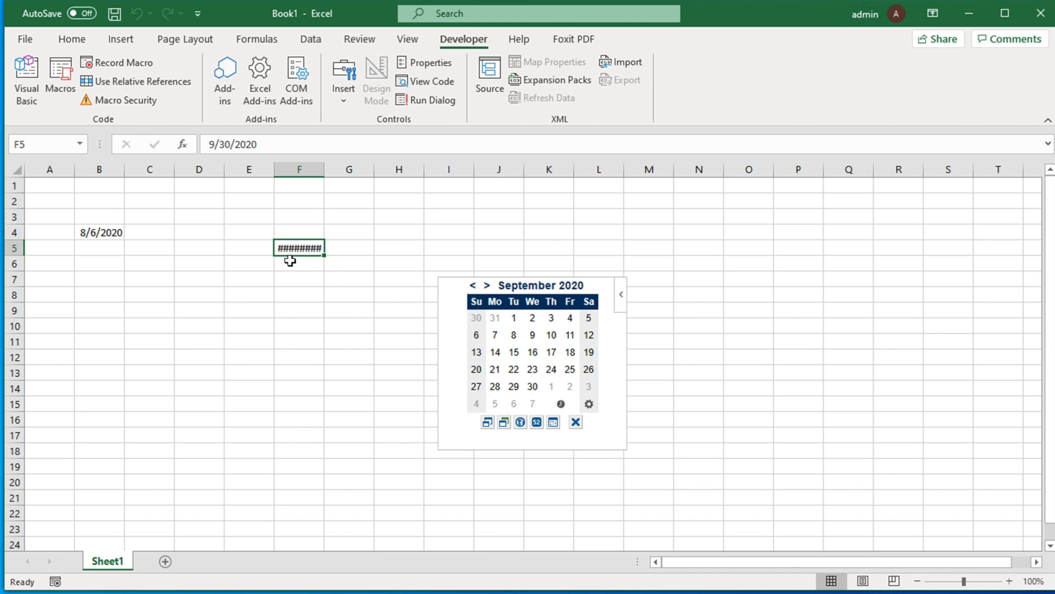
{"action": "mouse_move", "coordinate": [255, 268]}
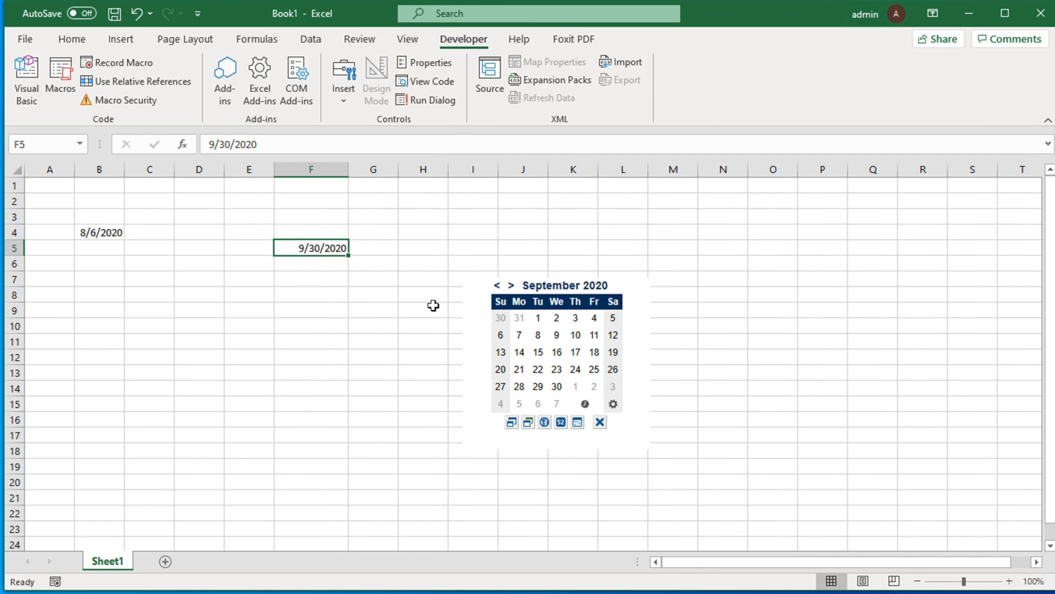
{"action": "mouse_move", "coordinate": [431, 301]}
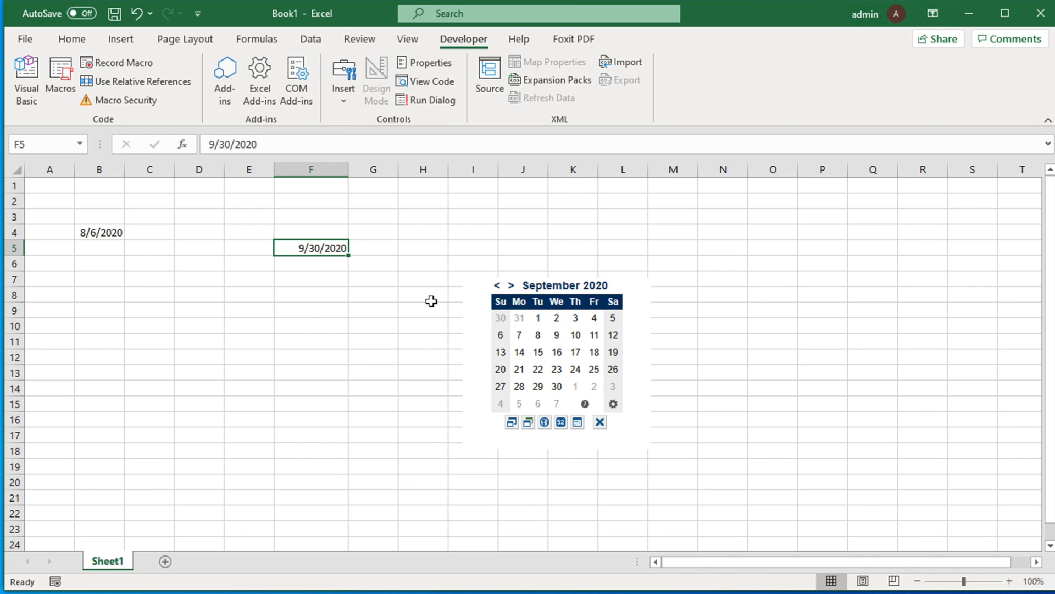
{"action": "mouse_move", "coordinate": [577, 387]}
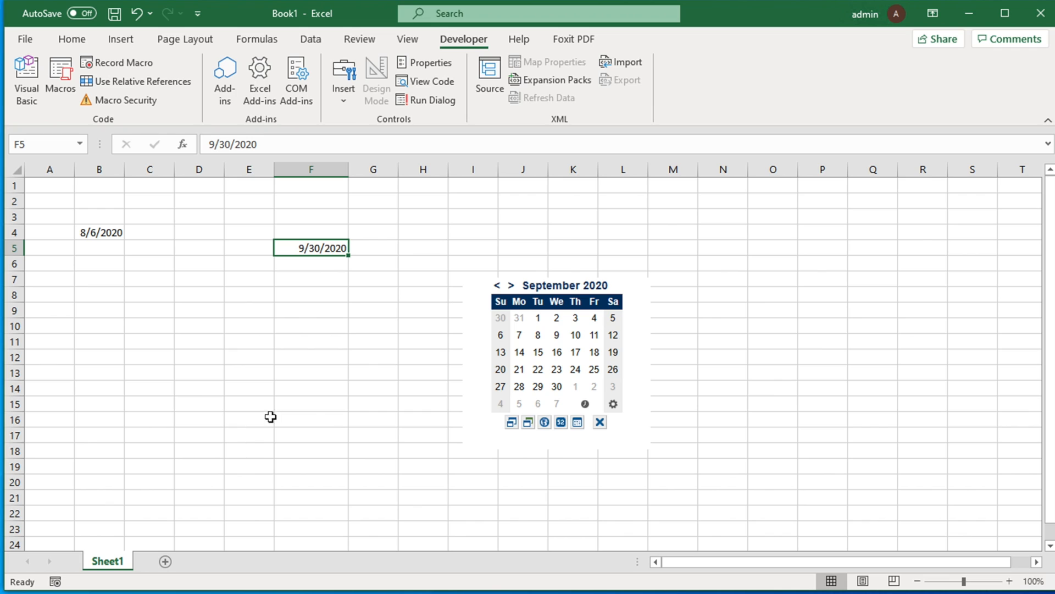
{"action": "mouse_move", "coordinate": [350, 397]}
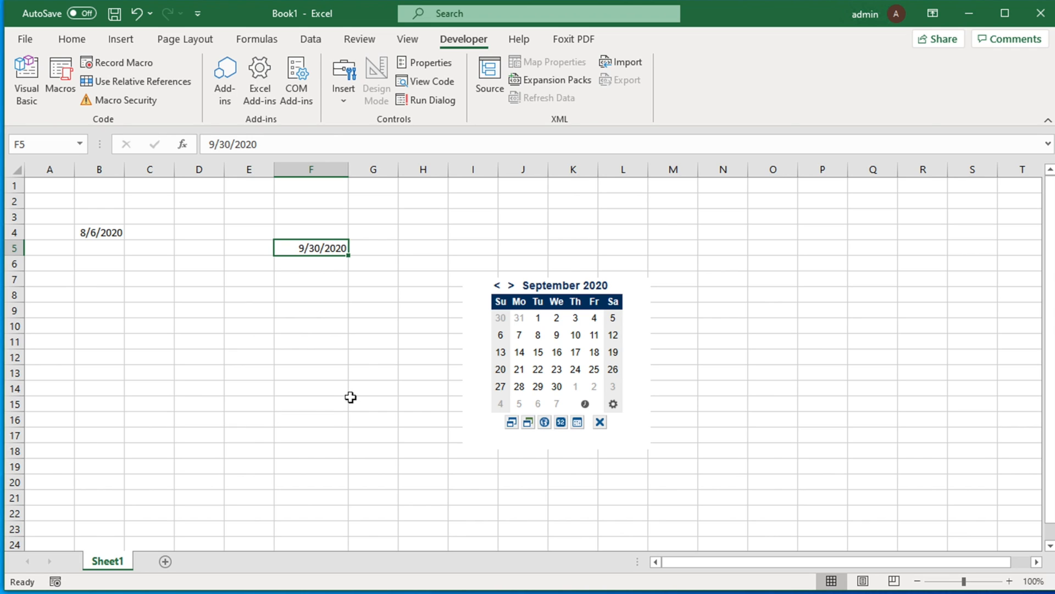